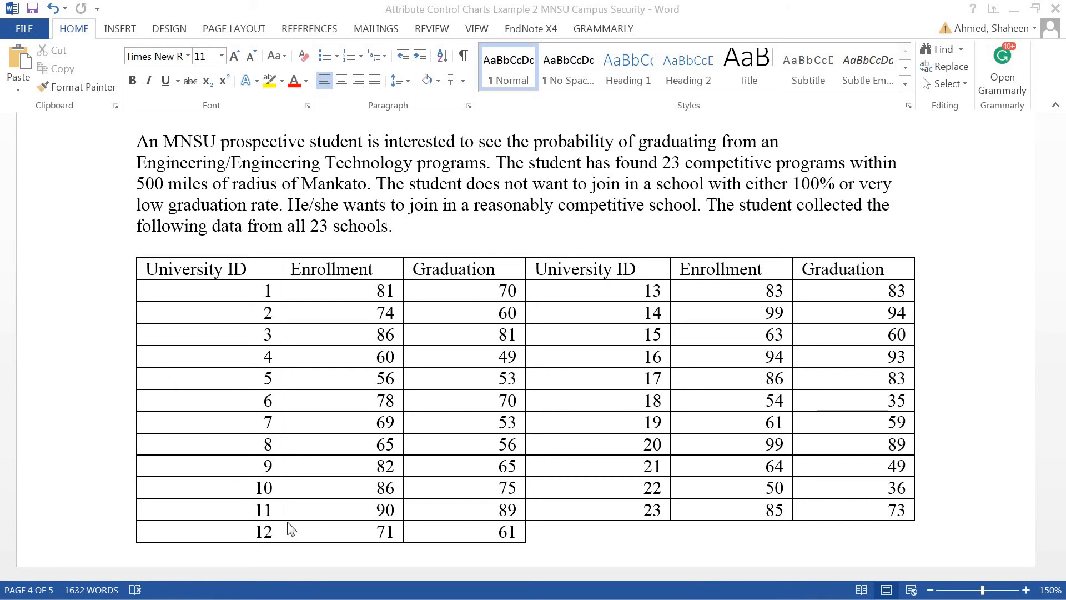
mouse_move(315, 490)
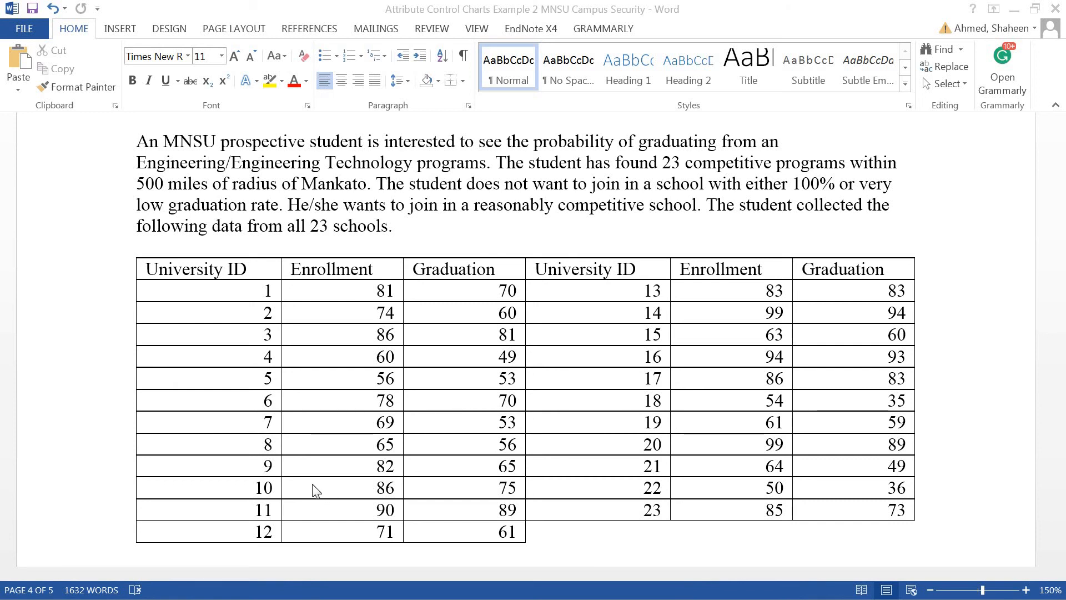
mouse_move(458, 305)
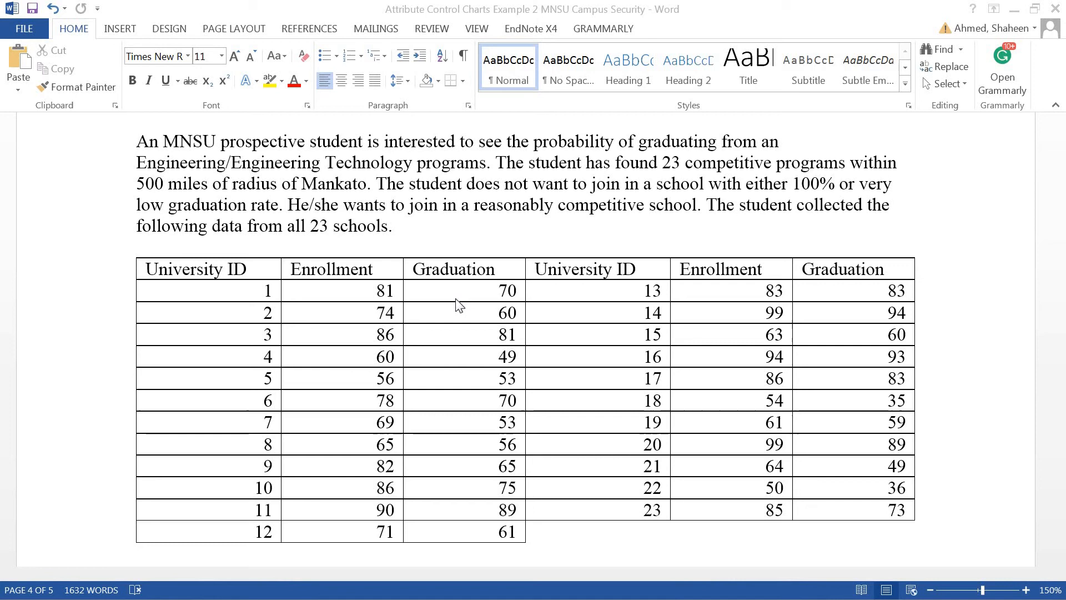
mouse_move(372, 308)
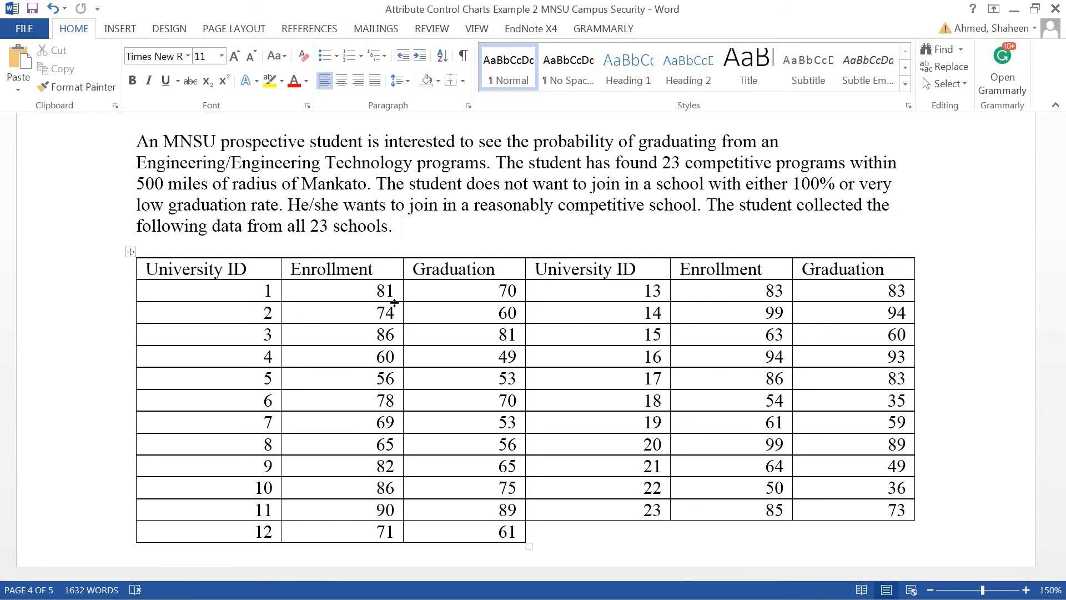
Highlight the full enrollment and graduation table for the 23 schools in Word.
left_click(571, 317)
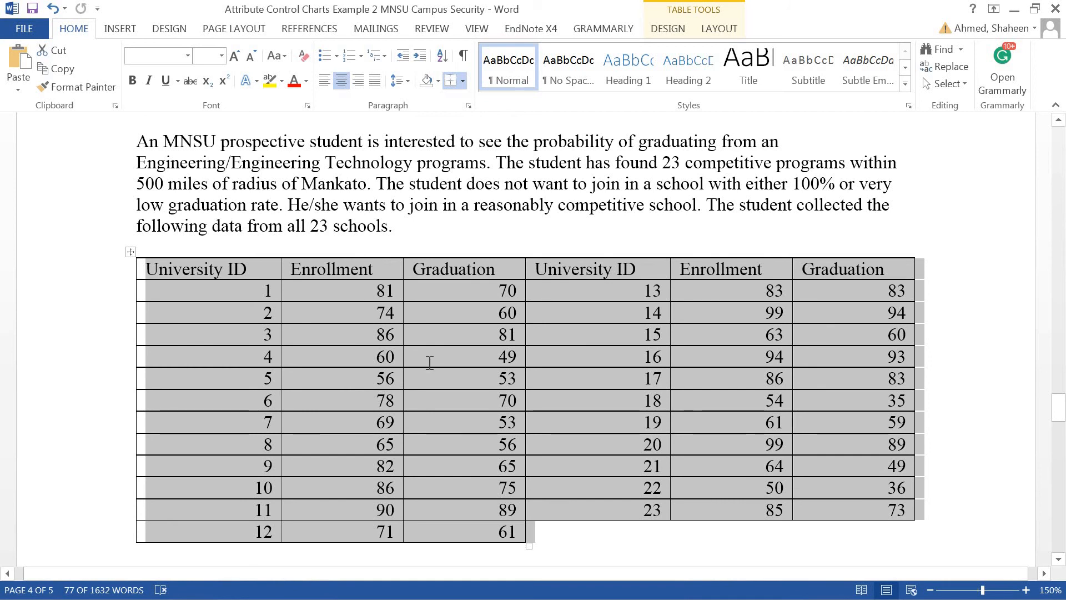
Deselect the Word table and scroll up to the Program, Enrollment and Graduation data.
left_click(430, 363)
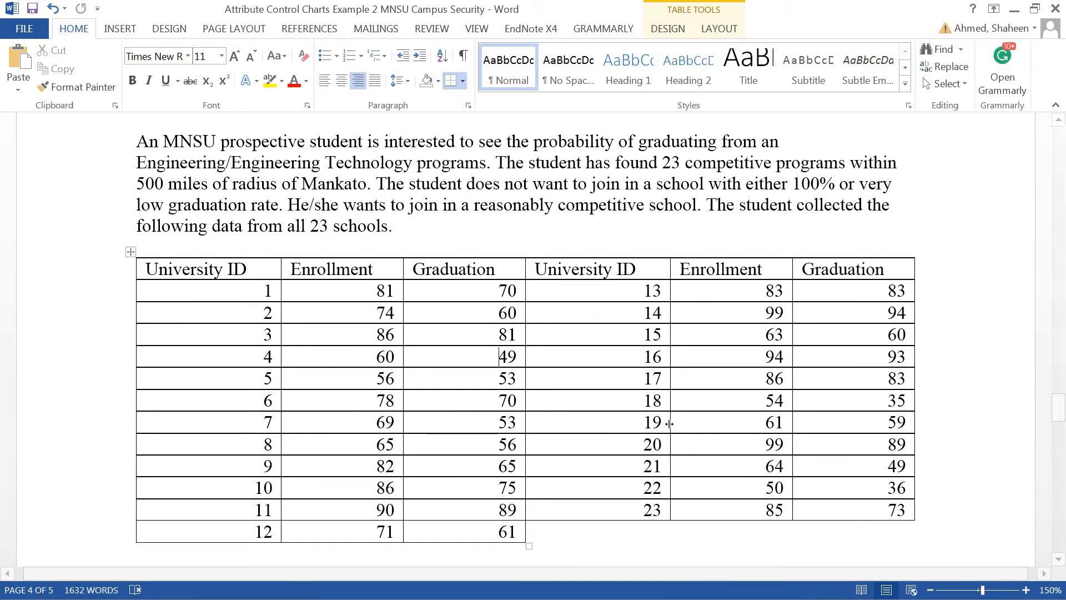
mouse_move(354, 300)
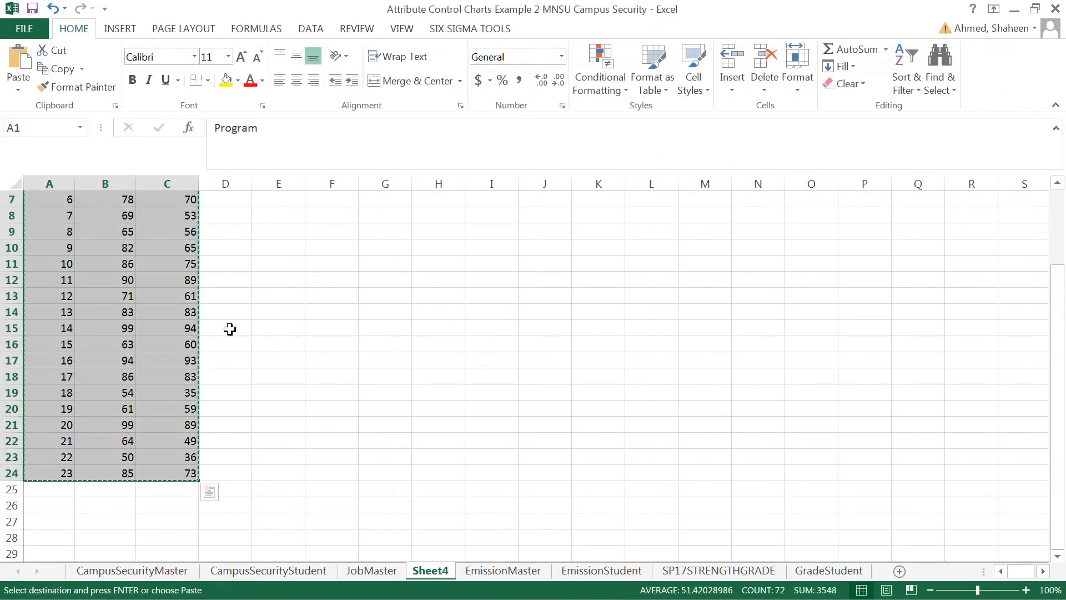
scroll("up", 3)
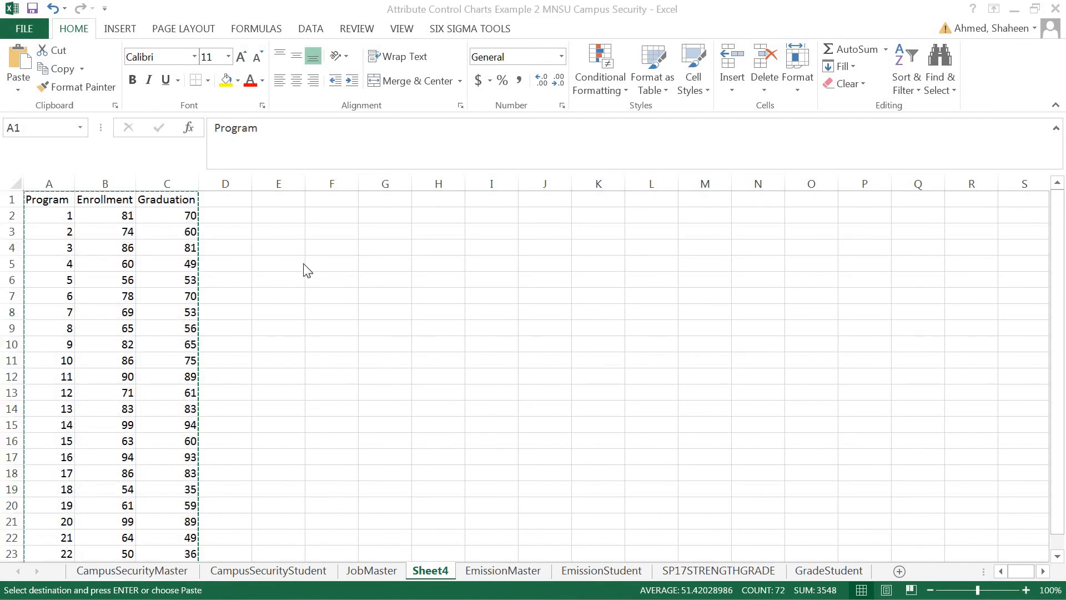
mouse_move(401, 205)
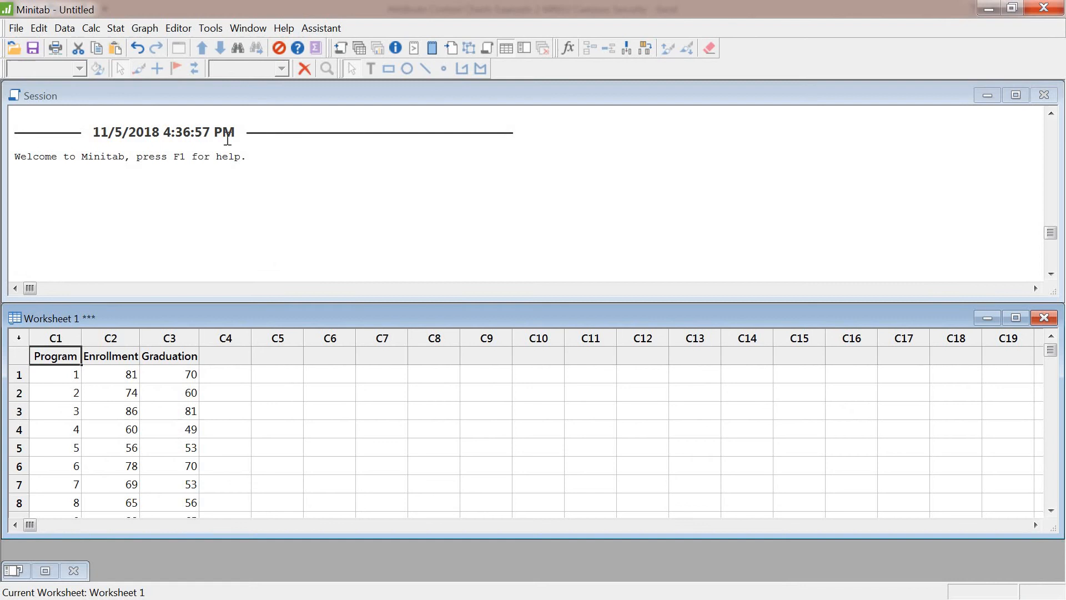
mouse_move(281, 272)
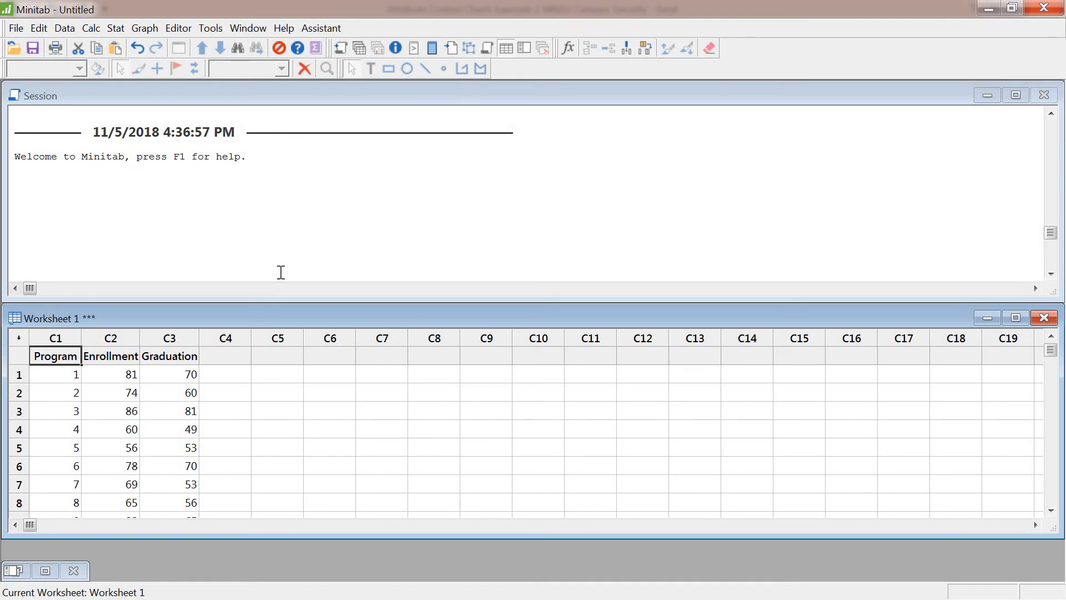
mouse_move(264, 331)
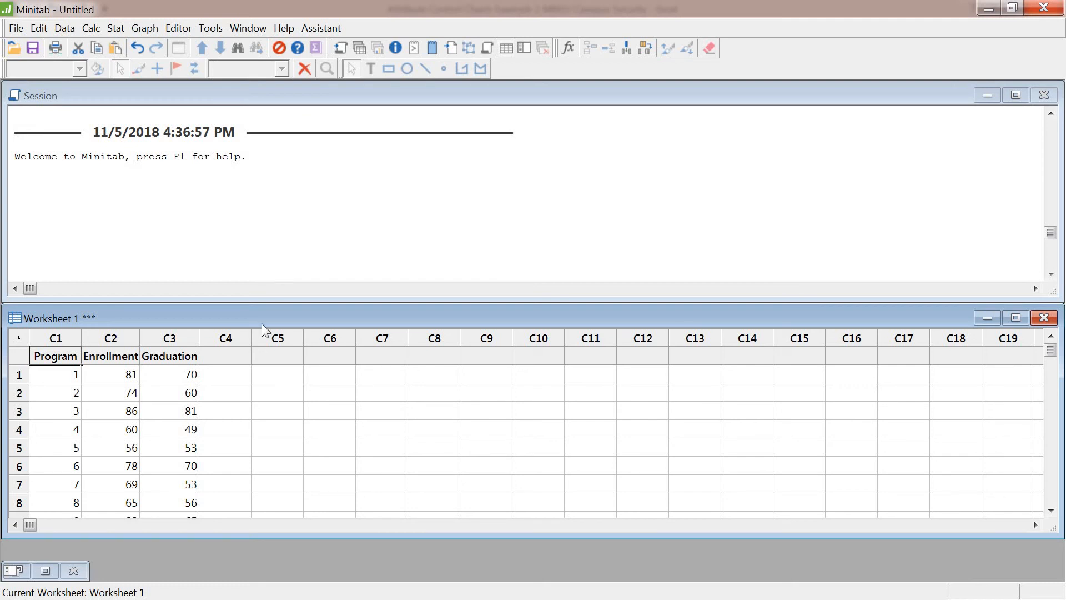
mouse_move(263, 330)
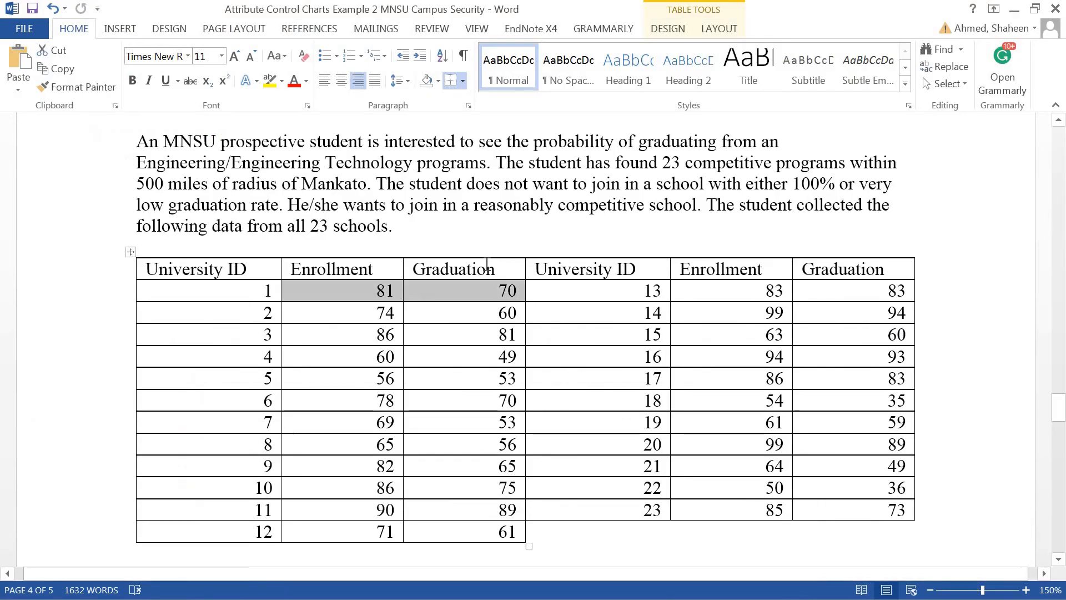
Highlight school 4's enrollment and graduation values (60 and 49) in the Word table.
left_click(506, 290)
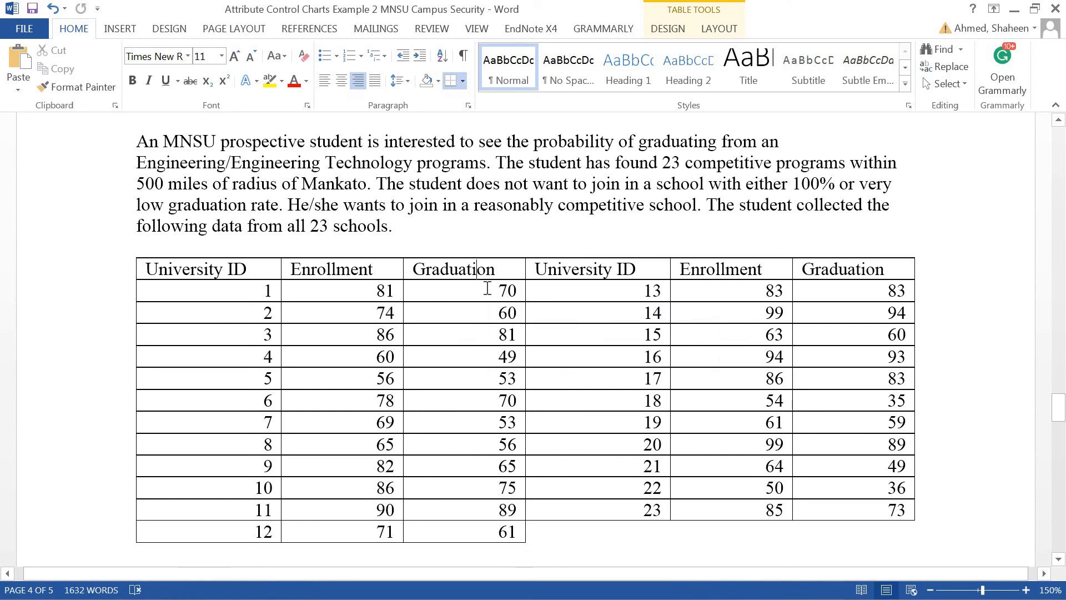
left_click(464, 258)
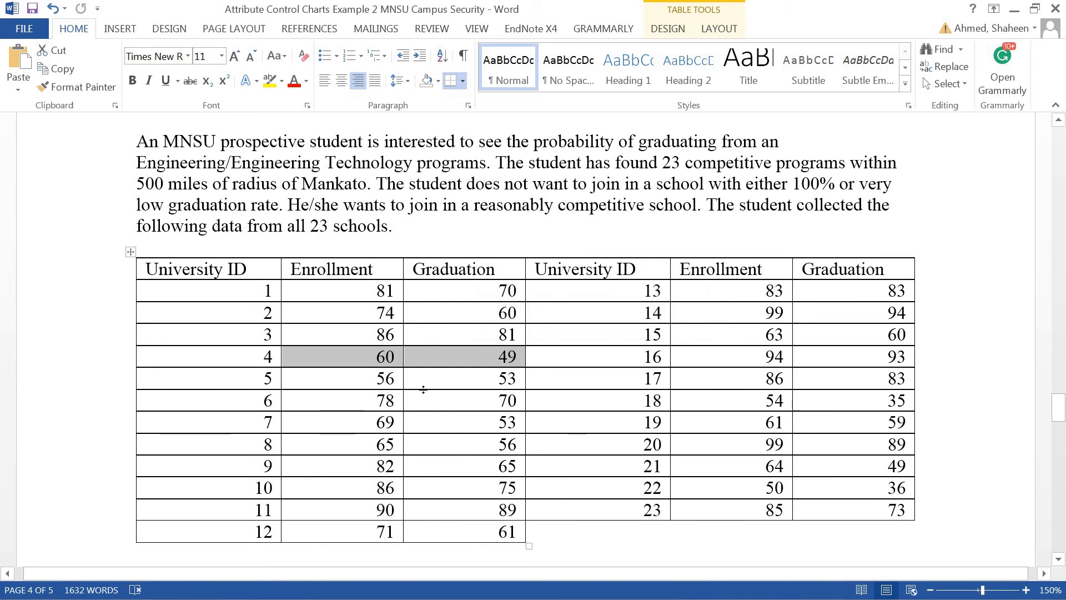
mouse_move(474, 372)
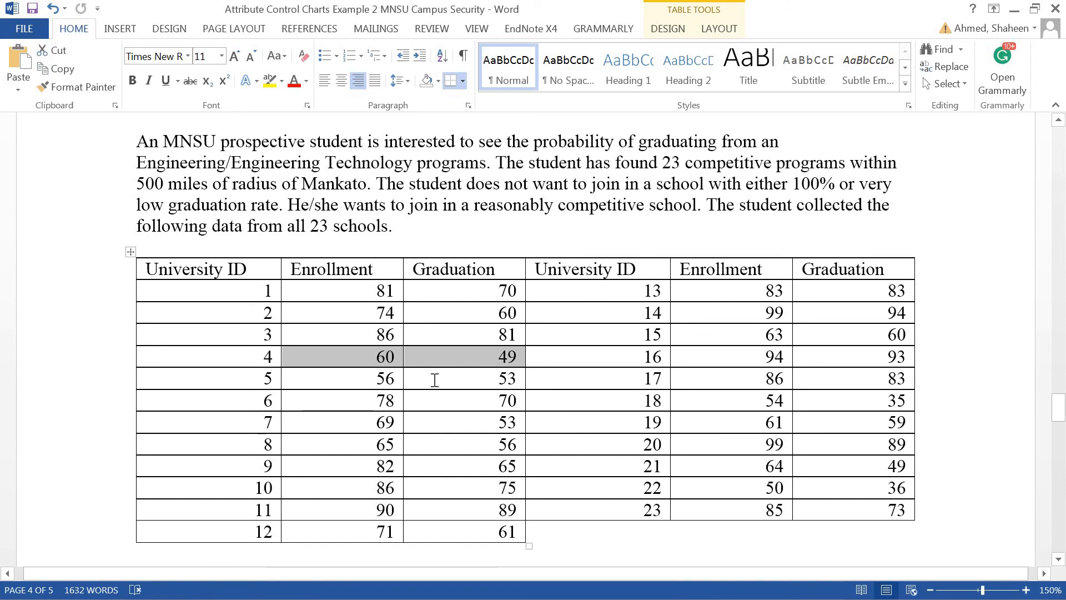
scroll("down", 3)
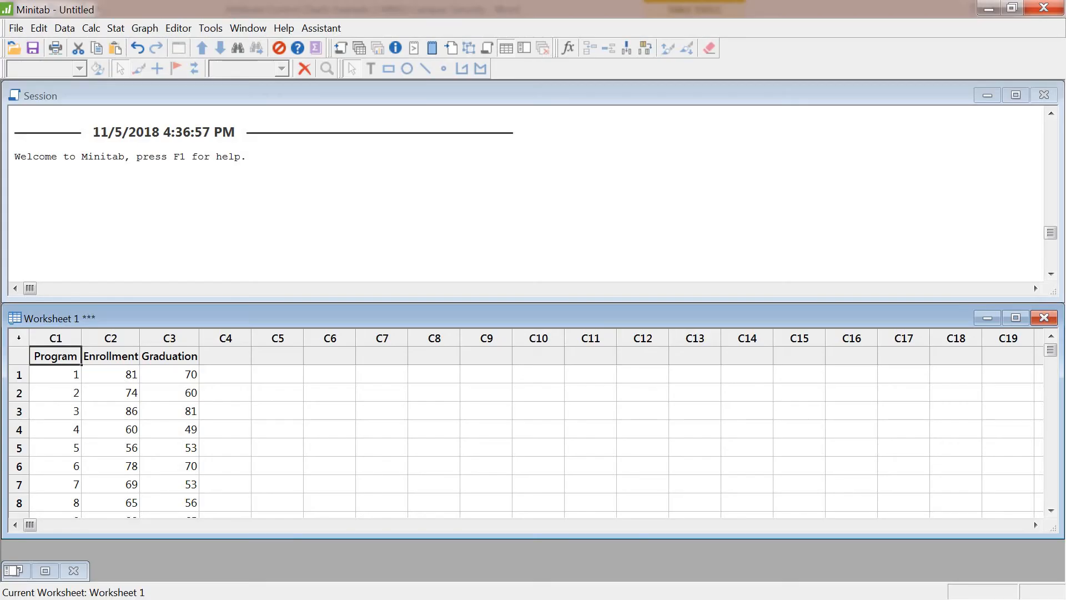
mouse_move(158, 463)
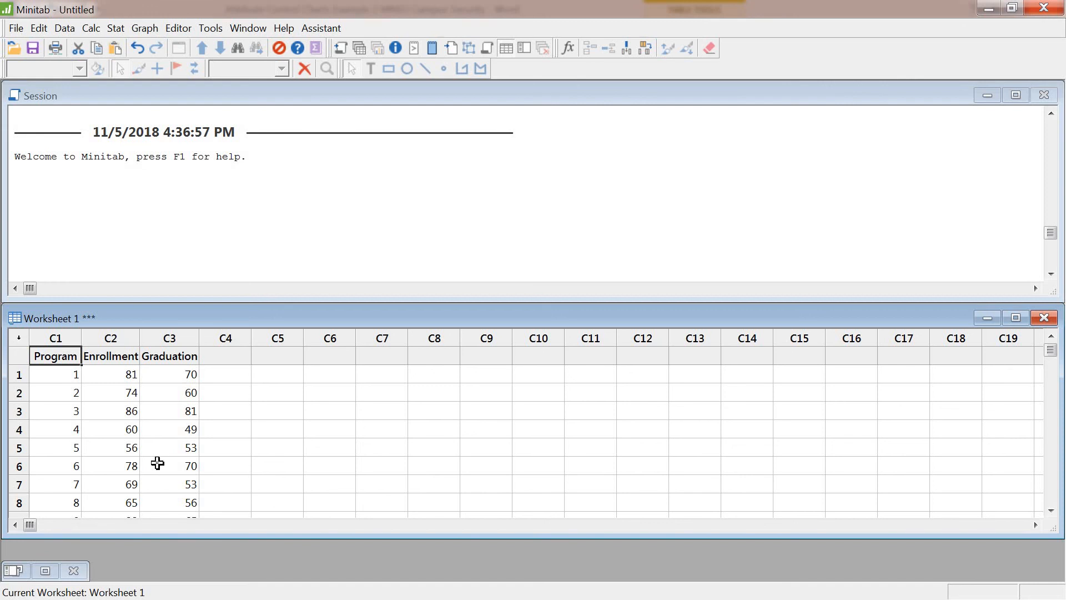
mouse_move(100, 61)
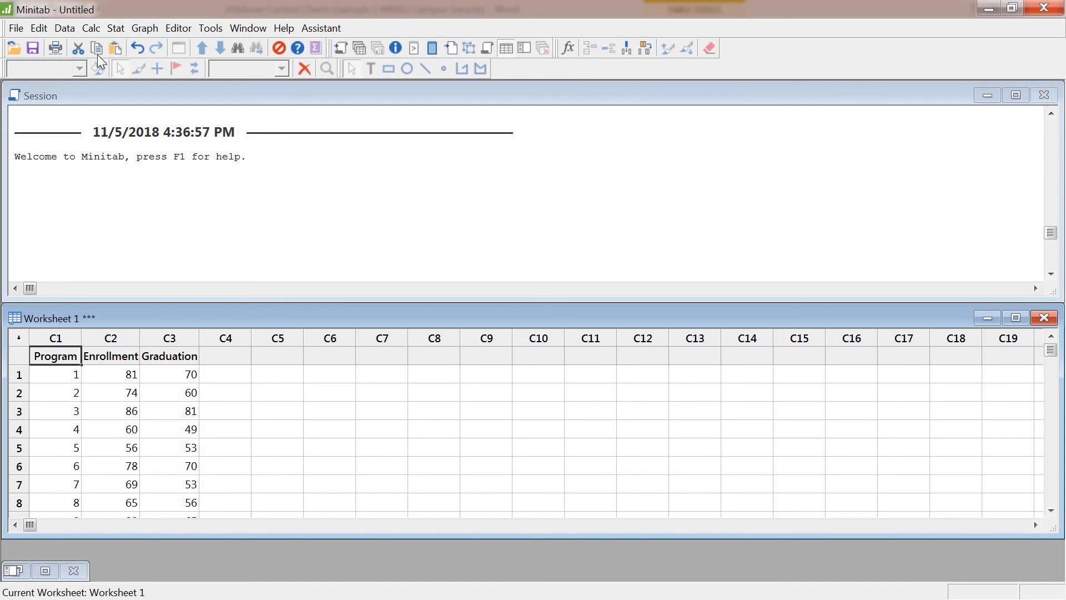
Open the Stat menu to reach the Control Charts submenu.
left_click(115, 28)
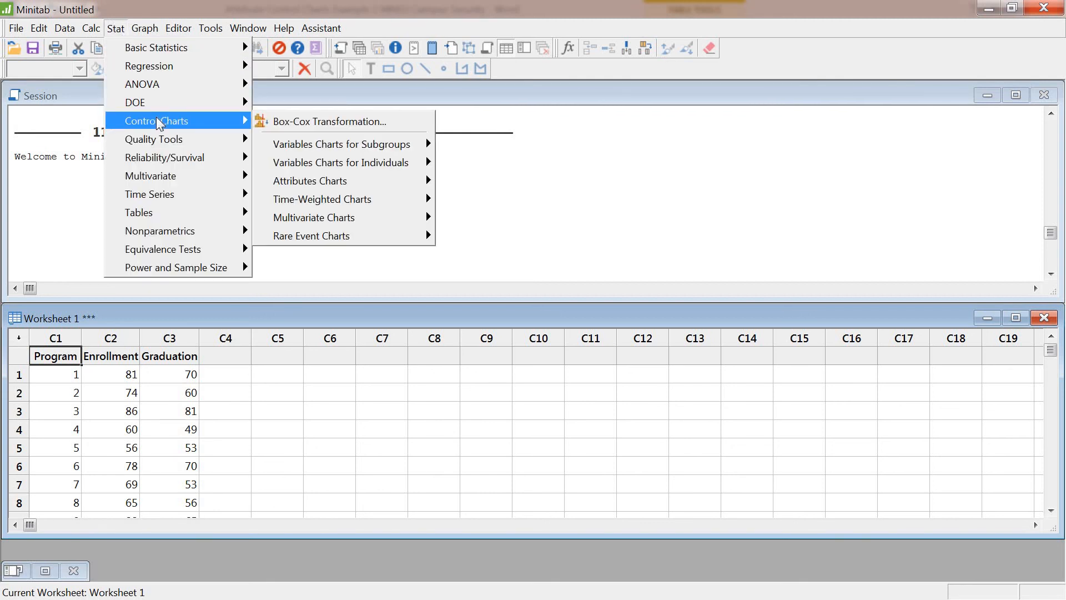
mouse_move(293, 143)
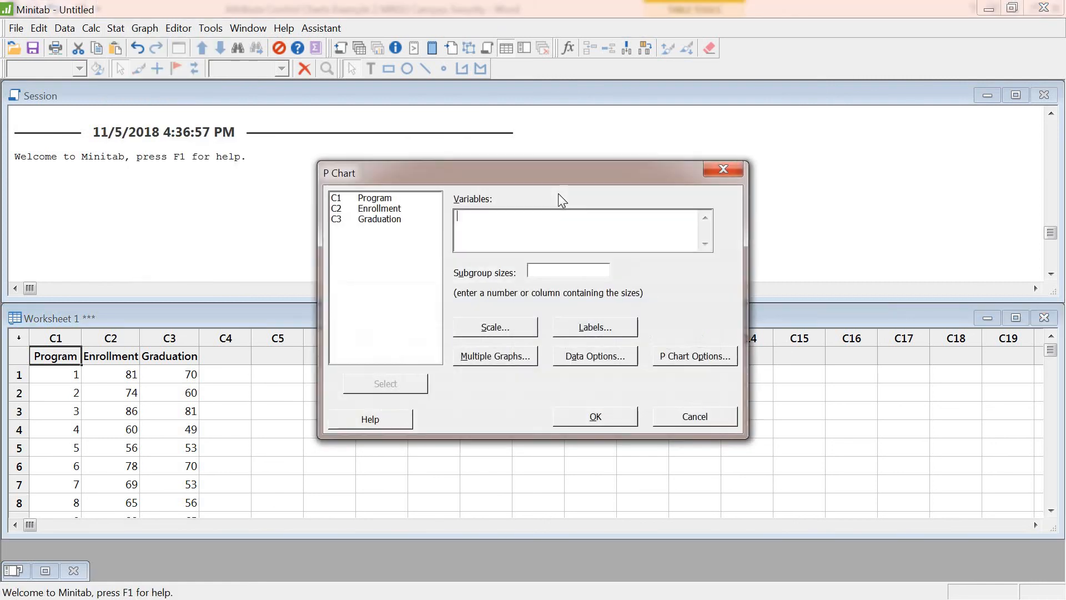
Chart Graduation in a P chart with Enrollment as subgroup sizes.
double_click(379, 219)
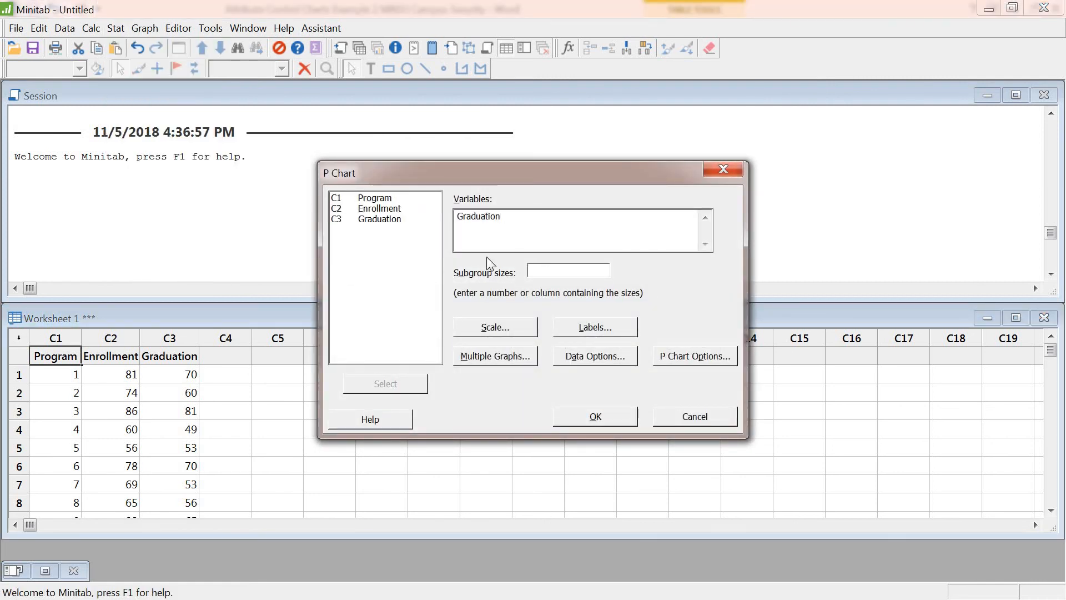
type("Enrollment")
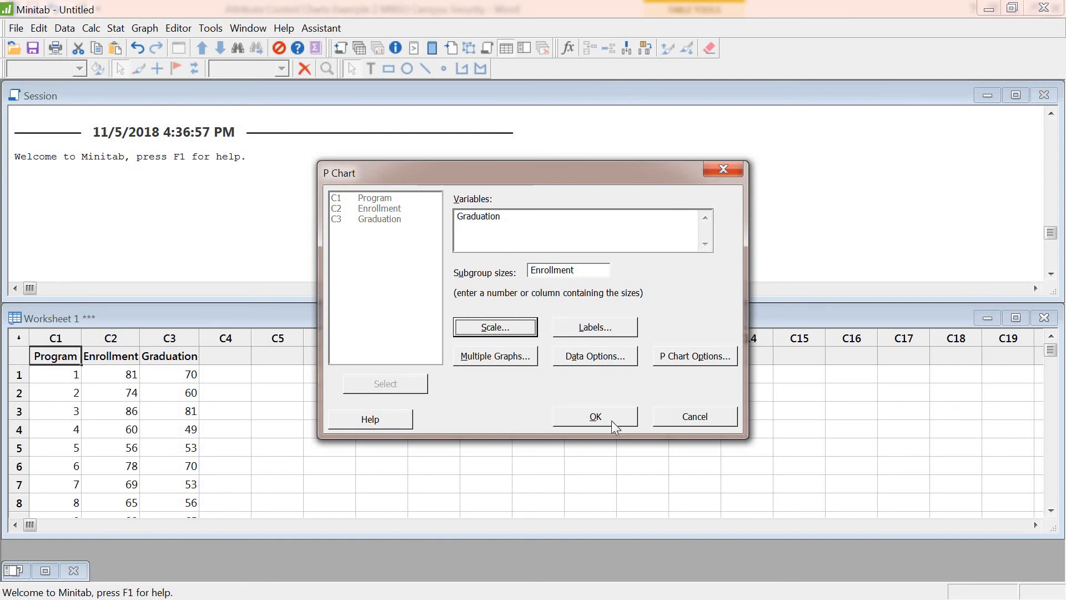
left_click(594, 416)
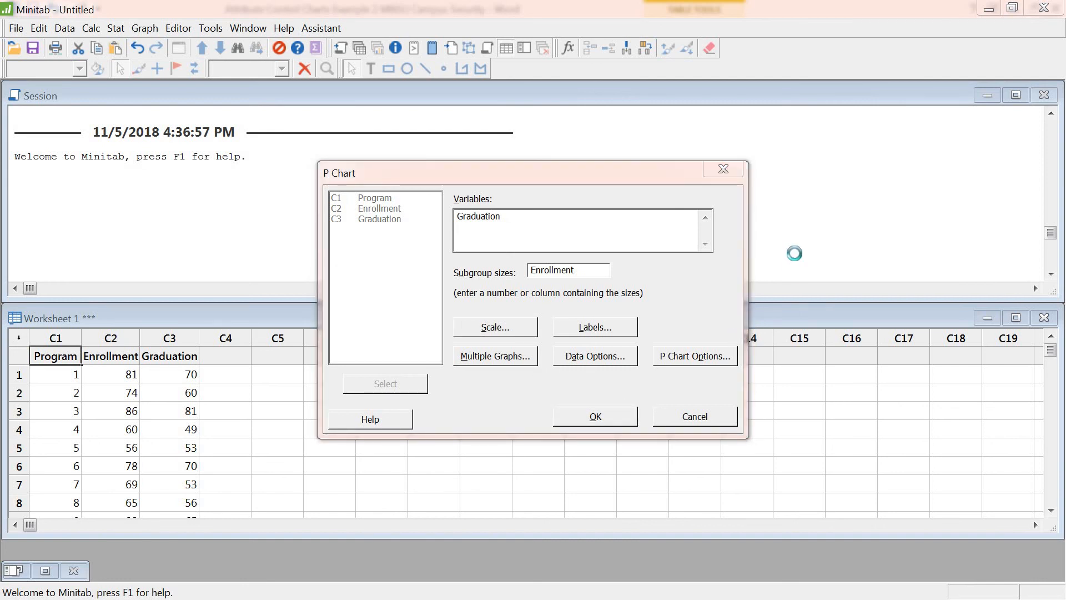
left_click(593, 415)
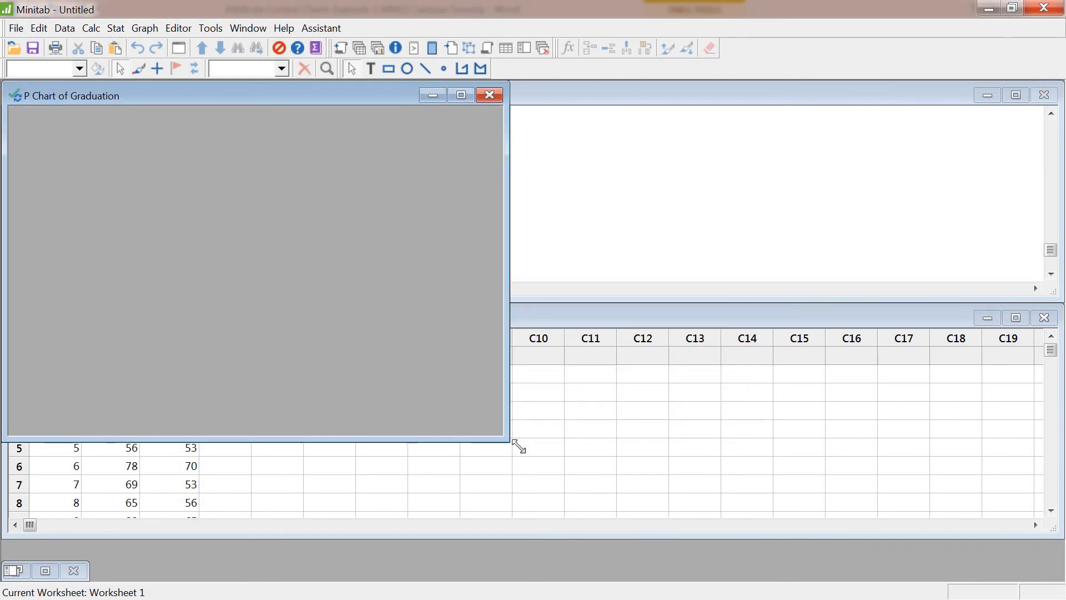
Create a U chart of Graduation with Enrollment as subgroup sizes.
left_click(115, 28)
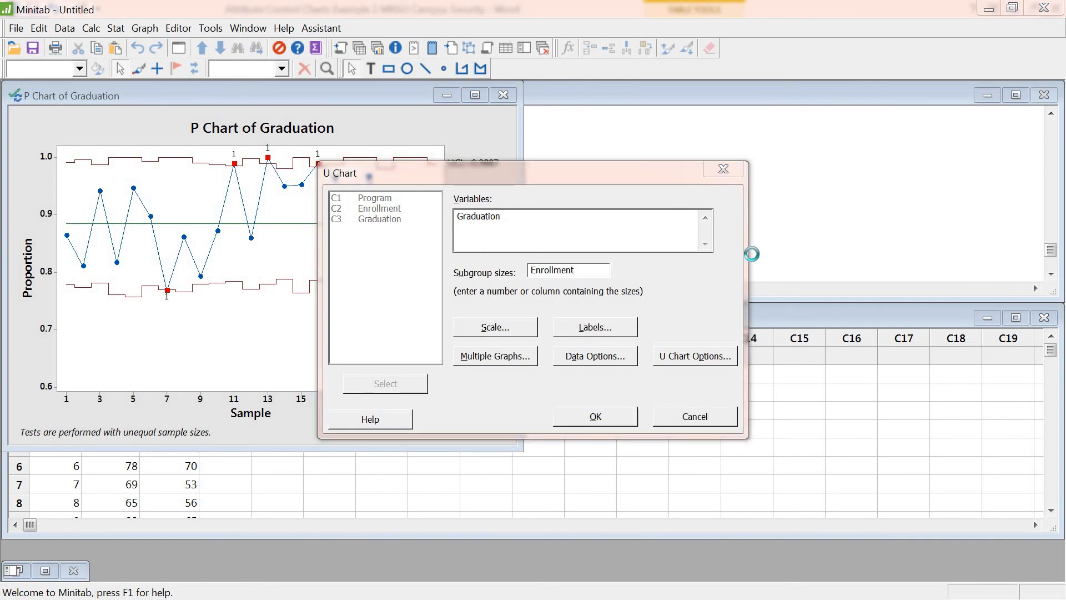
left_click(592, 416)
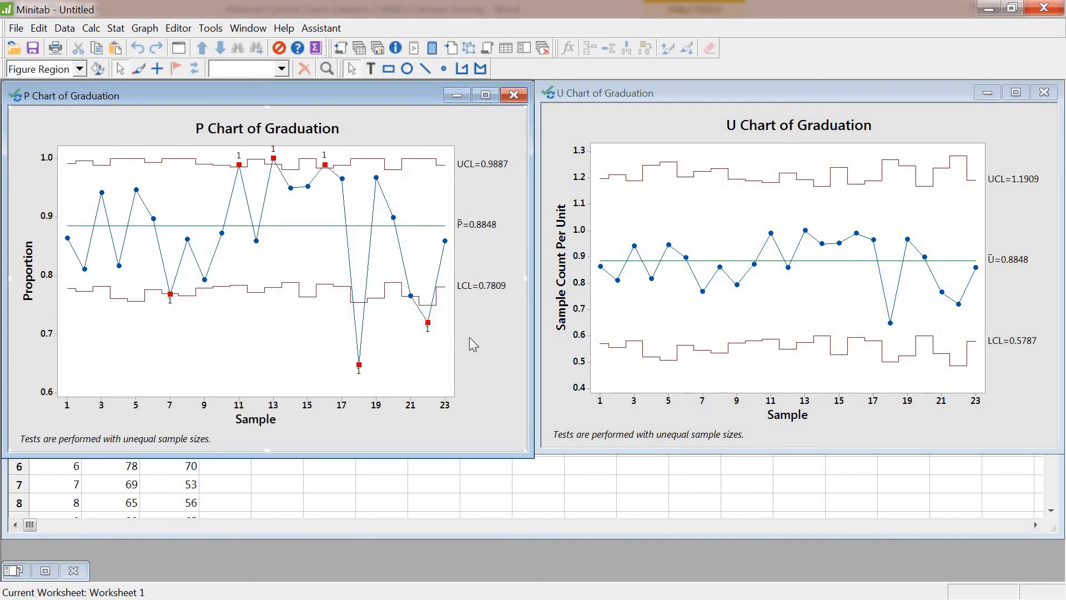
mouse_move(323, 426)
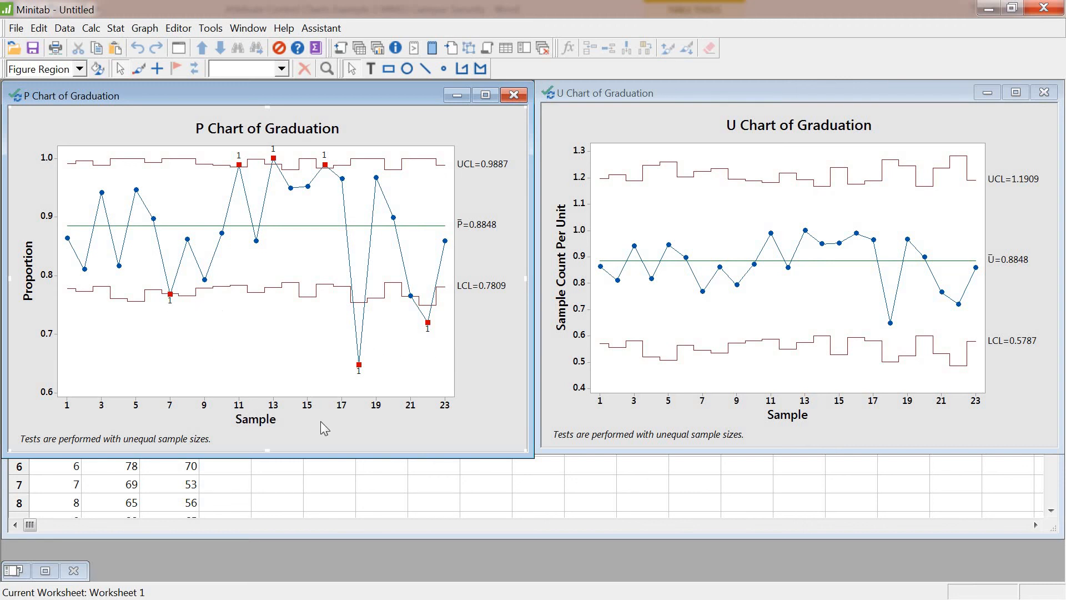
mouse_move(367, 369)
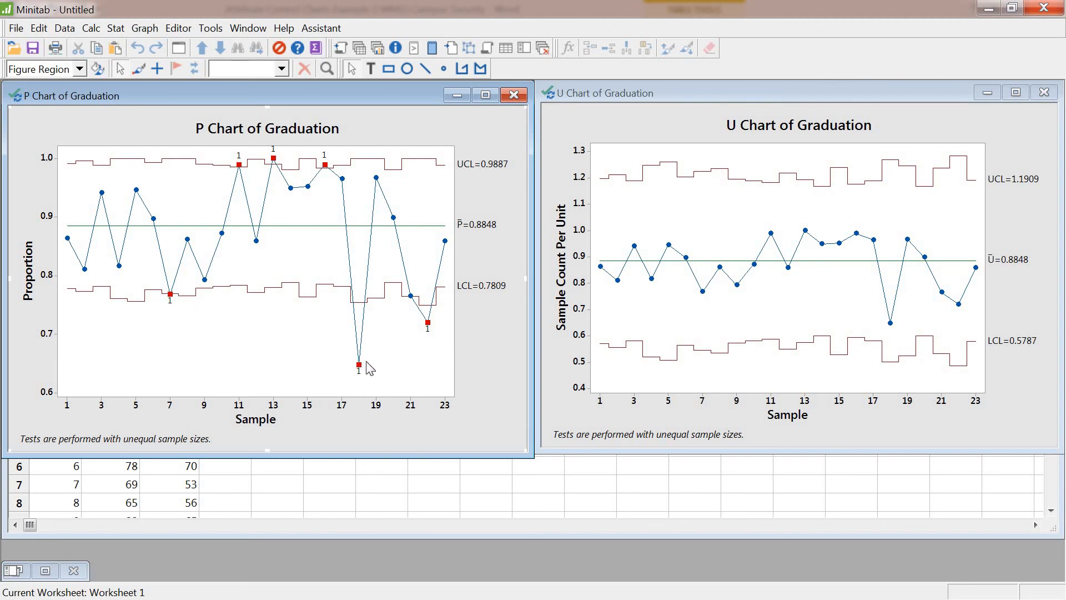
mouse_move(393, 327)
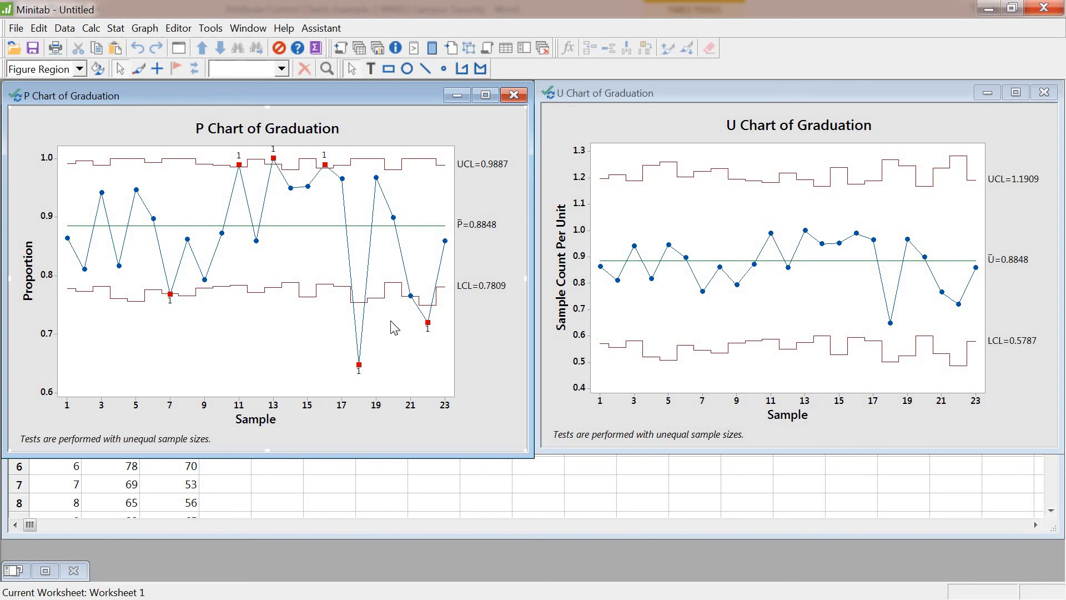
mouse_move(403, 349)
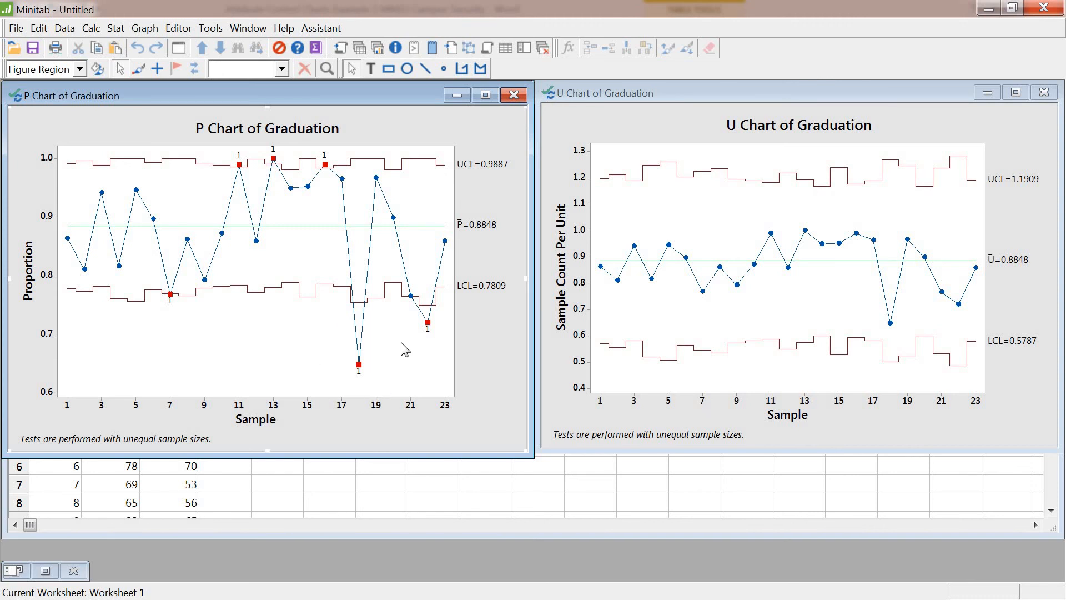
mouse_move(169, 372)
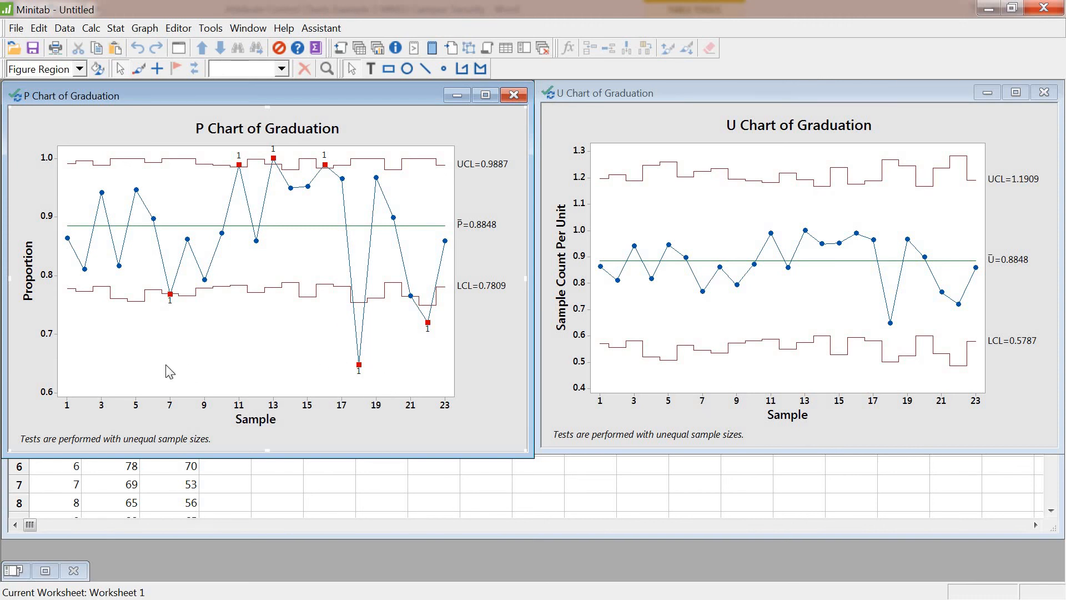
mouse_move(245, 169)
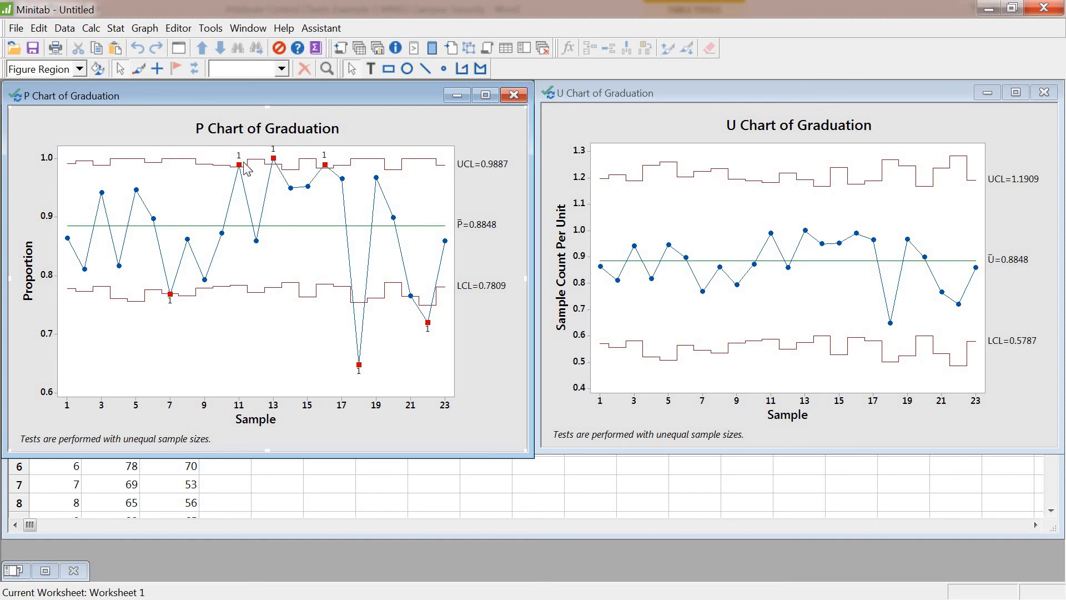
left_click(274, 159)
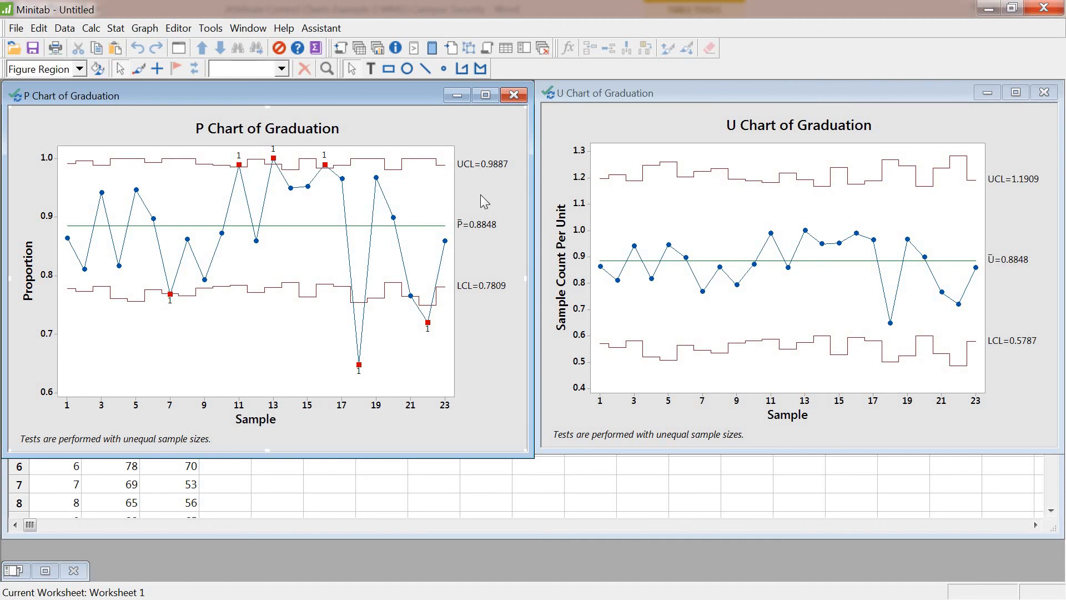
mouse_move(356, 364)
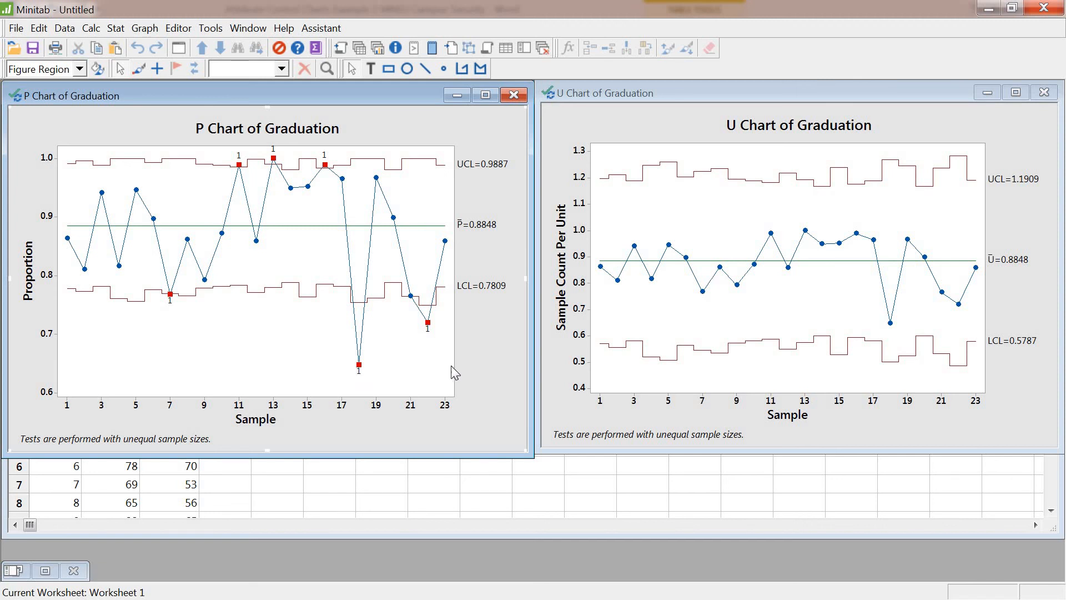
mouse_move(467, 351)
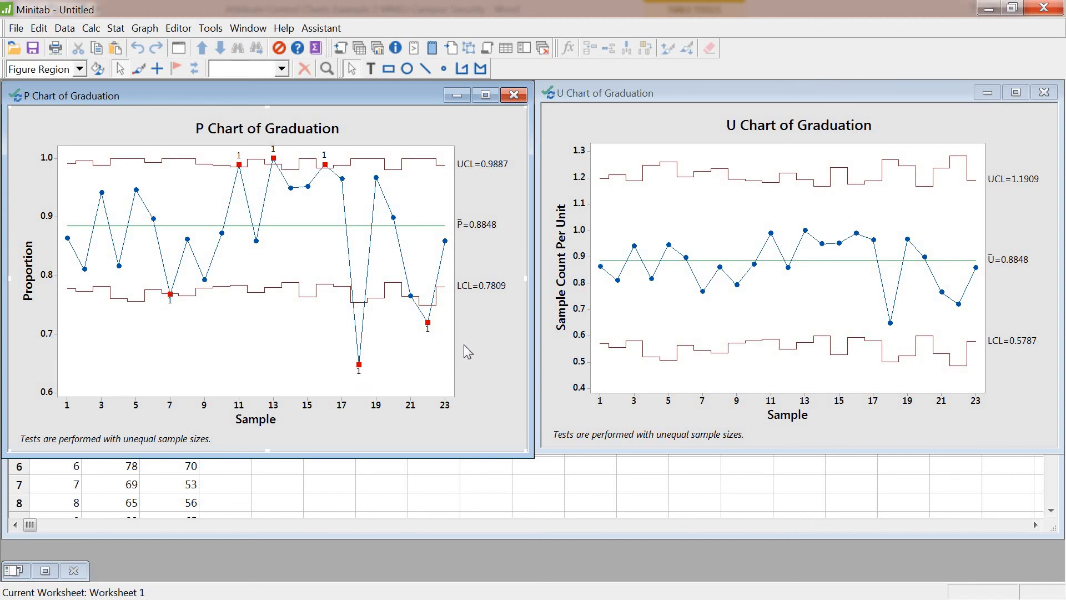
mouse_move(668, 130)
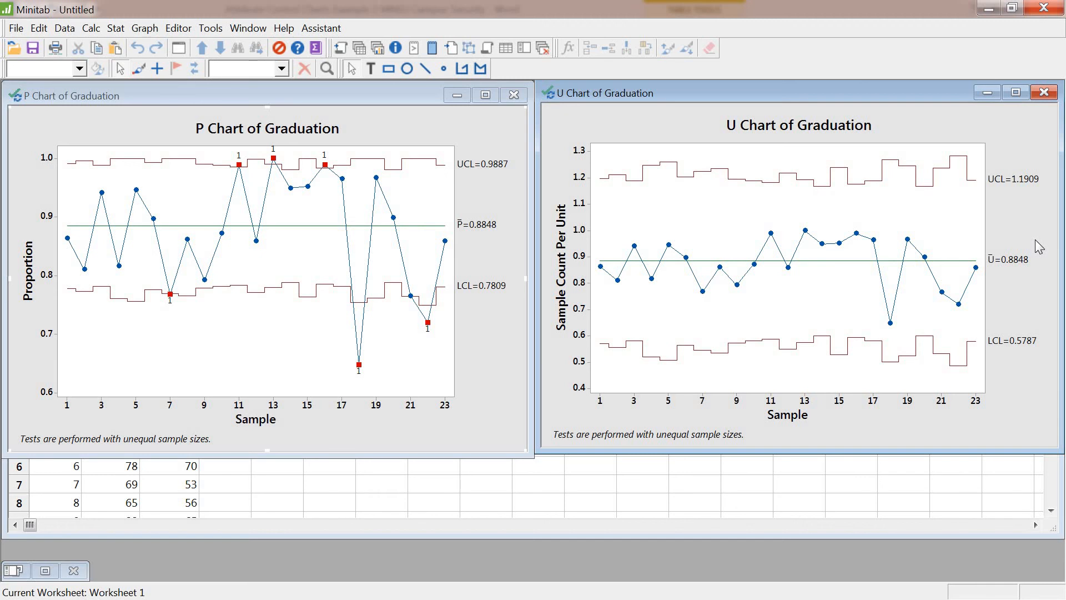
mouse_move(494, 382)
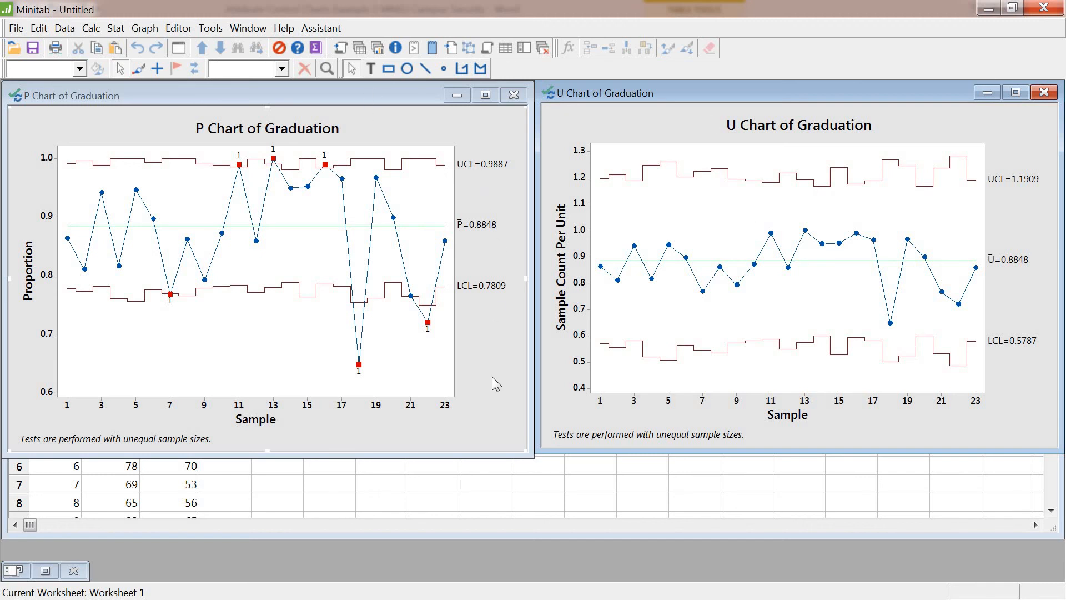
mouse_move(495, 195)
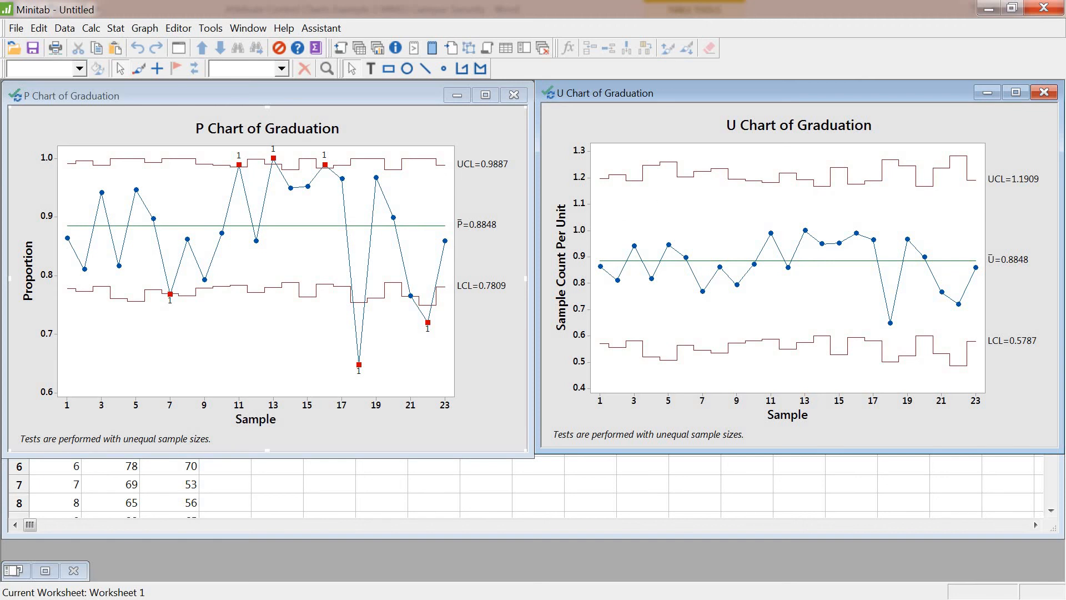
mouse_move(1008, 218)
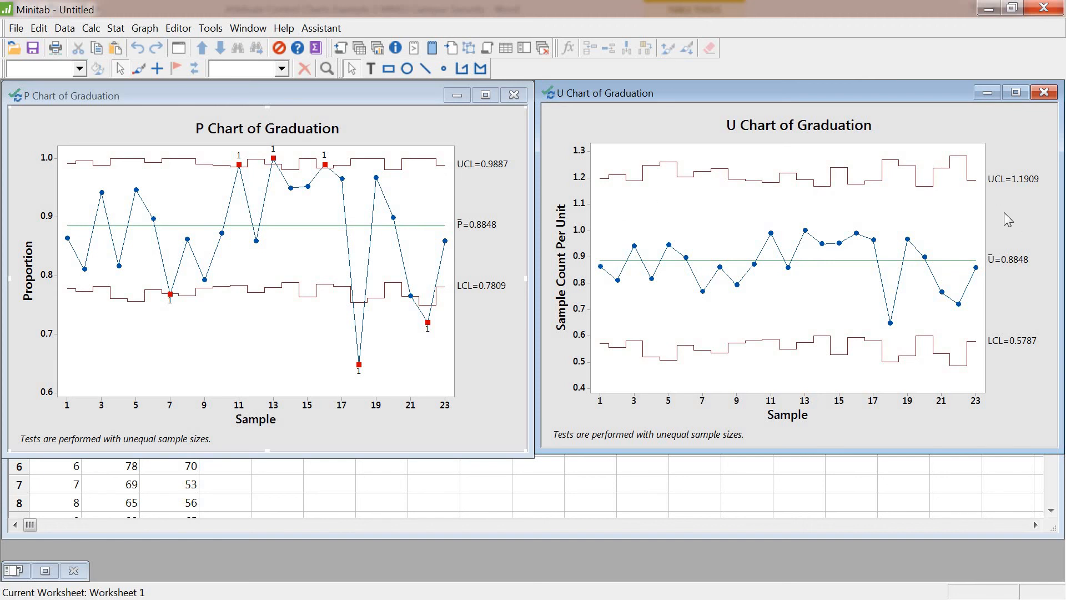
left_click(1017, 179)
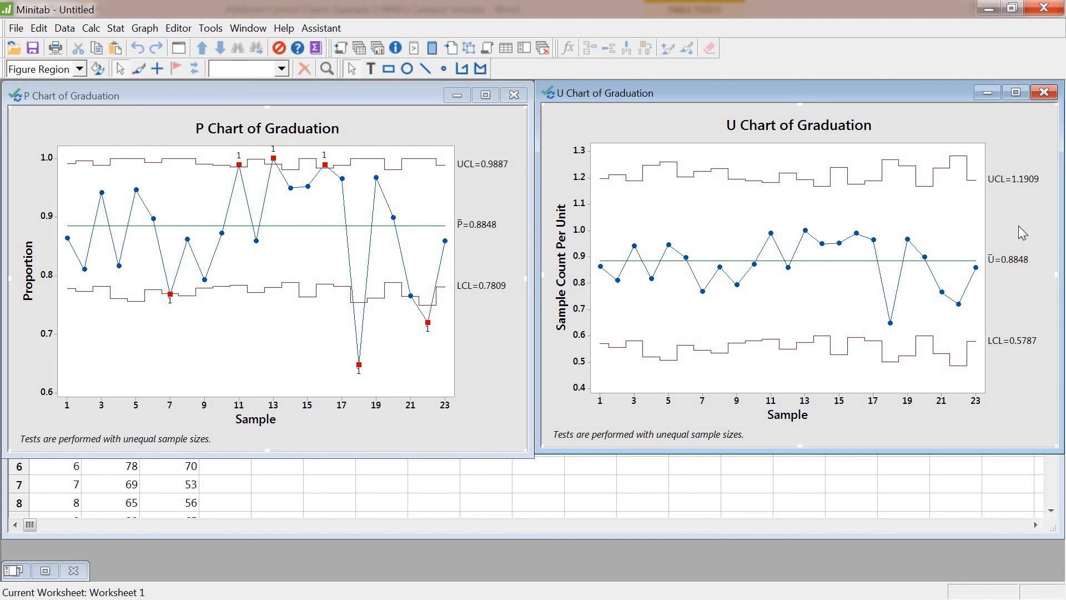
mouse_move(699, 236)
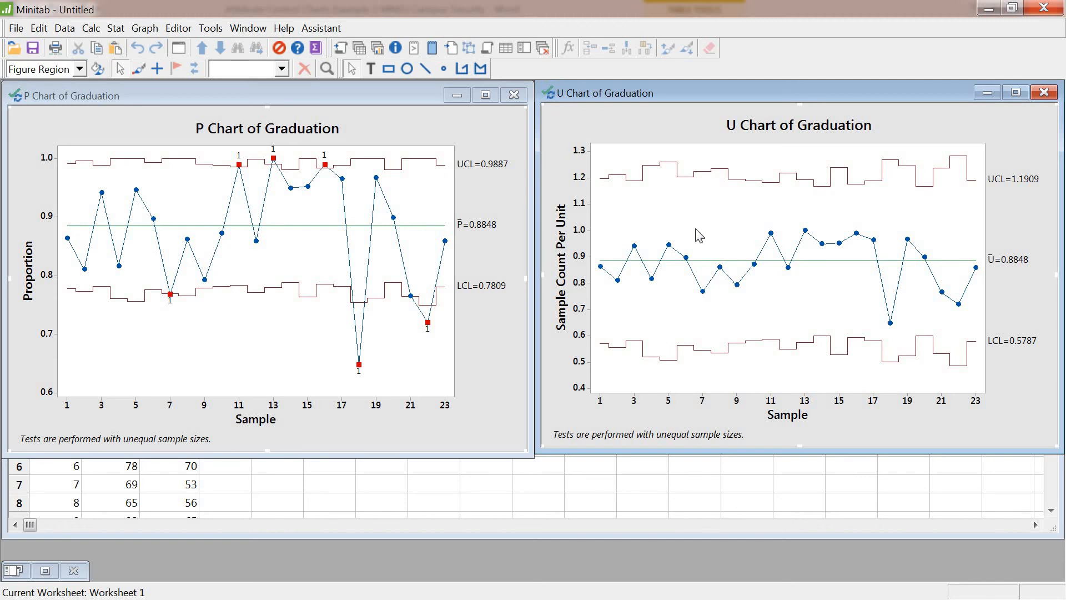
mouse_move(482, 138)
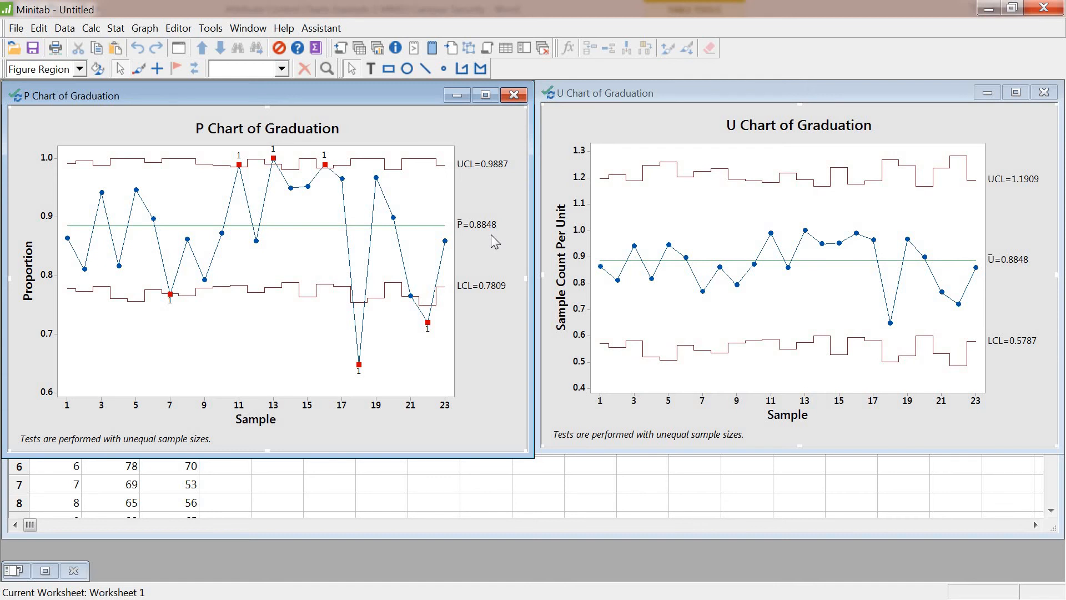
mouse_move(494, 168)
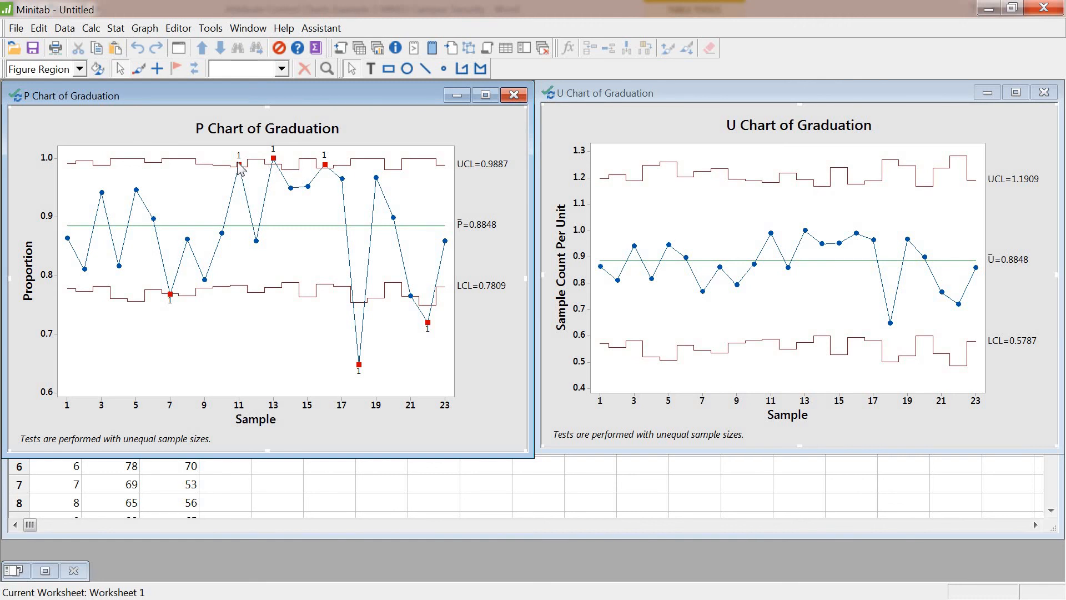
left_click(239, 164)
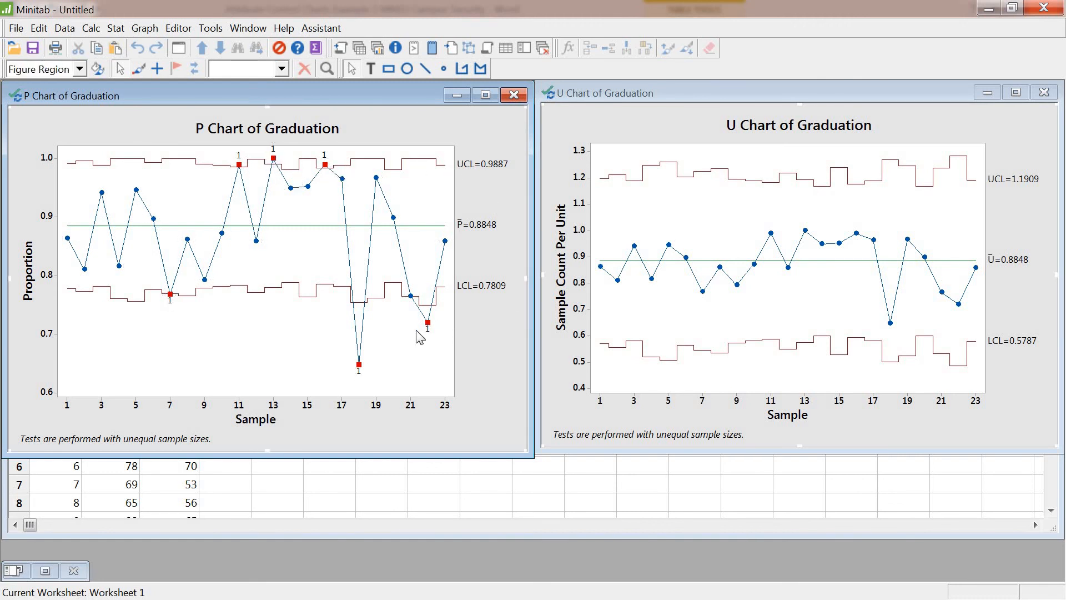
mouse_move(358, 365)
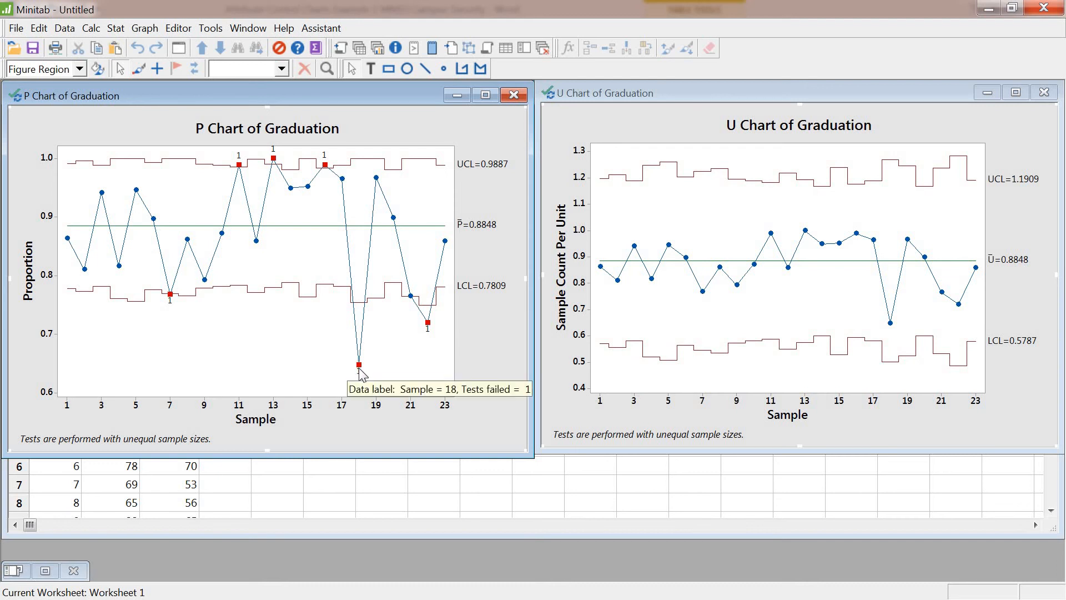
mouse_move(358, 391)
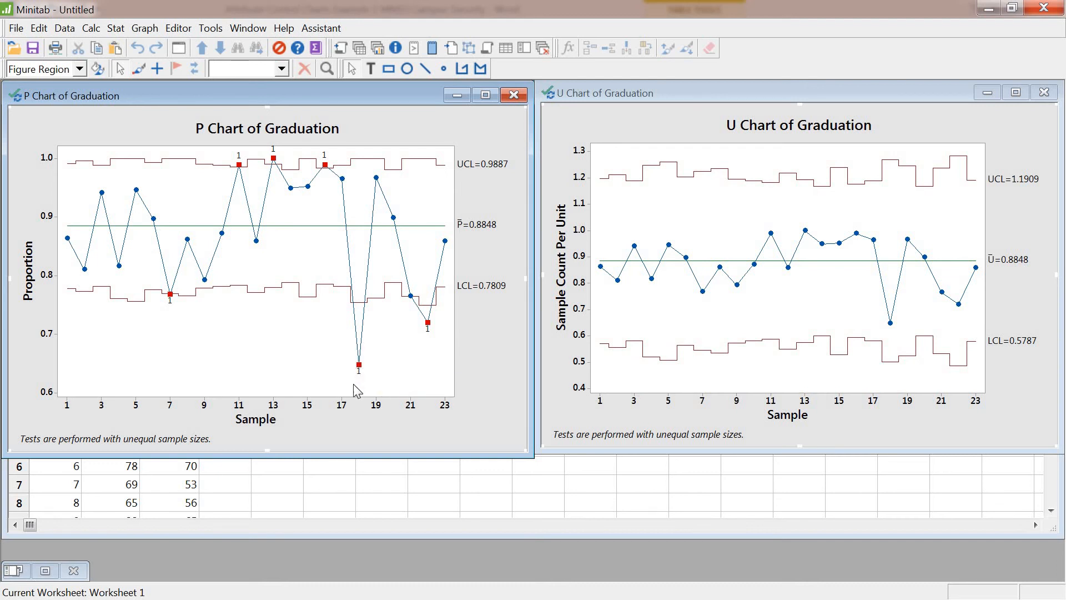
mouse_move(63, 375)
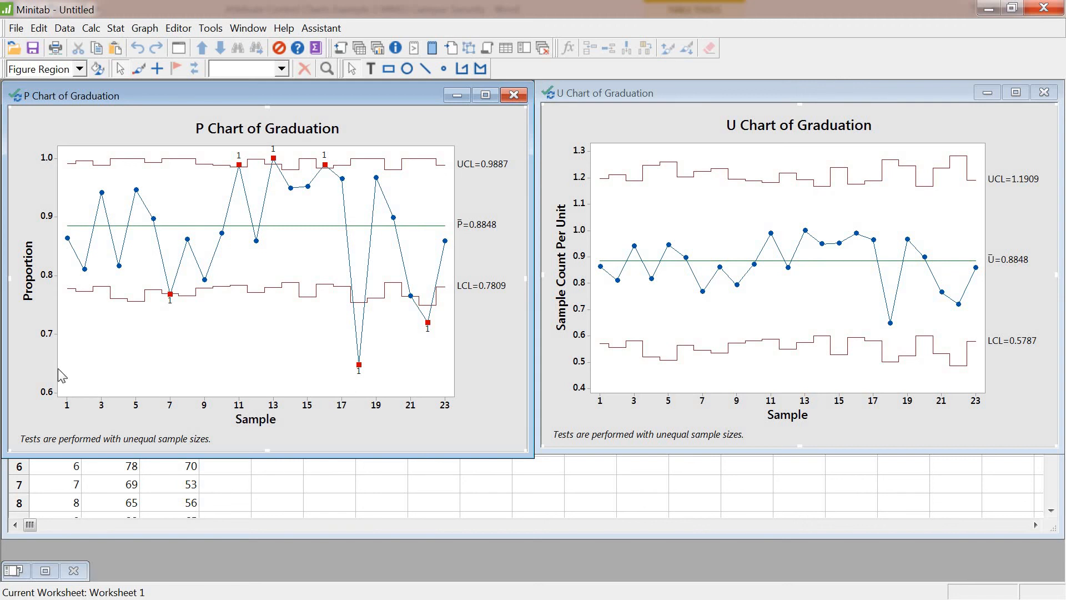
mouse_move(350, 376)
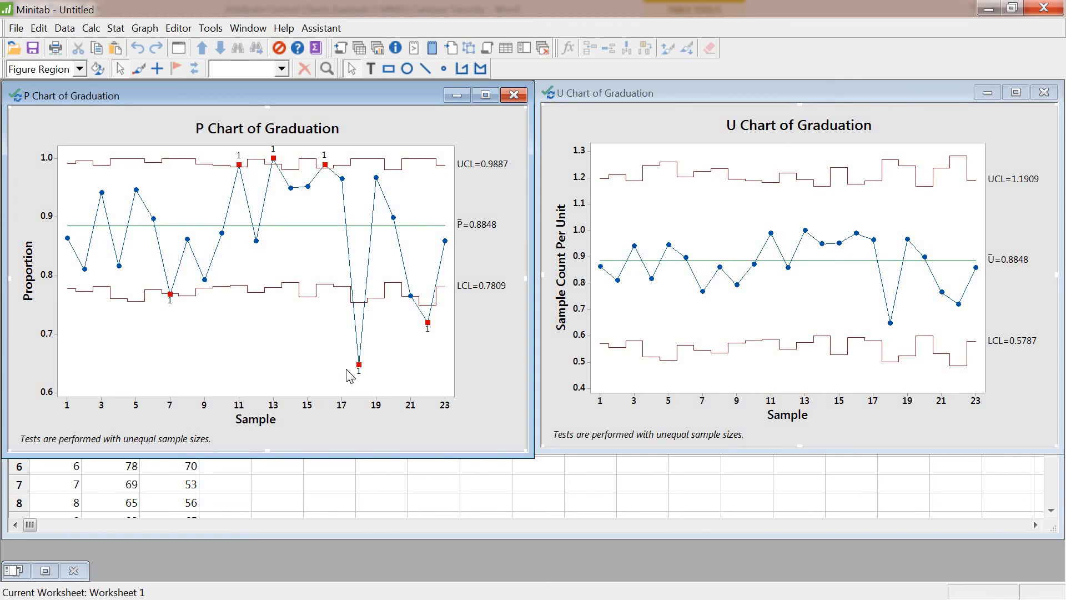
mouse_move(196, 343)
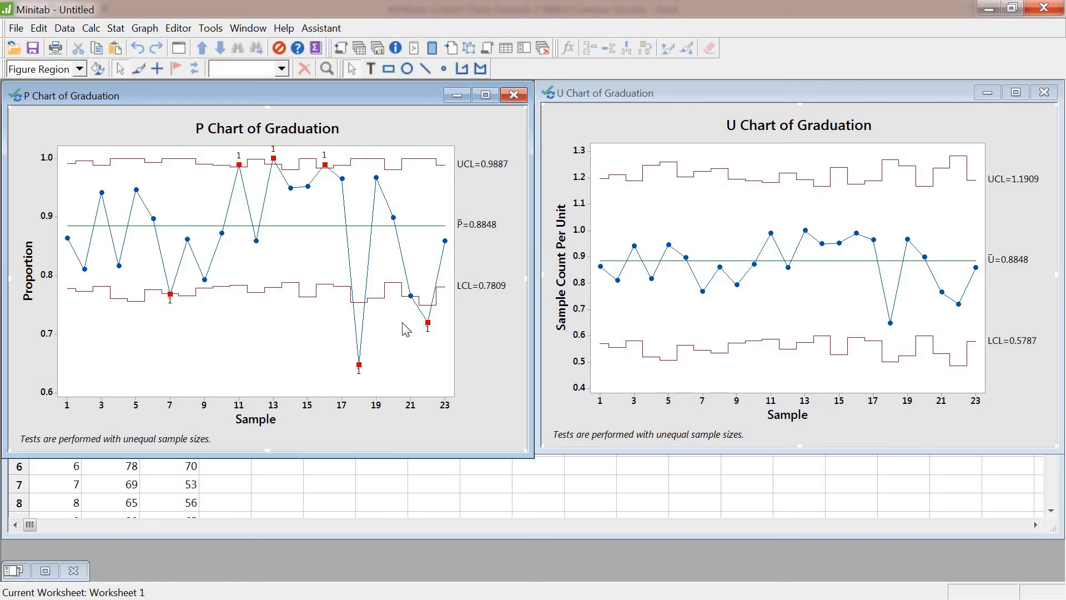
mouse_move(944, 106)
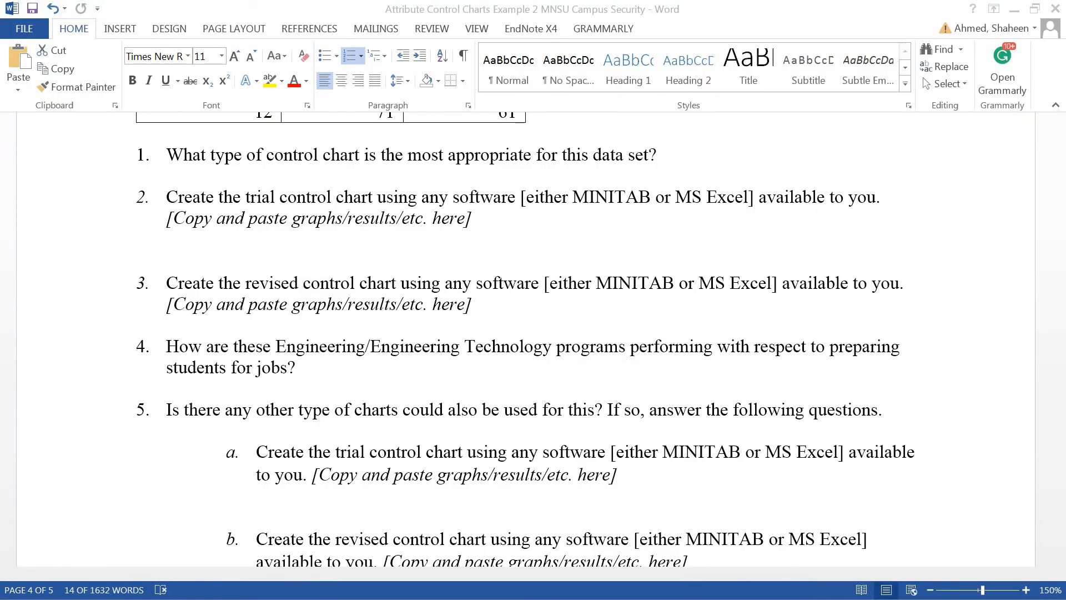
Select question 1 on which control chart type fits, then scroll through the questions.
triple_click(412, 154)
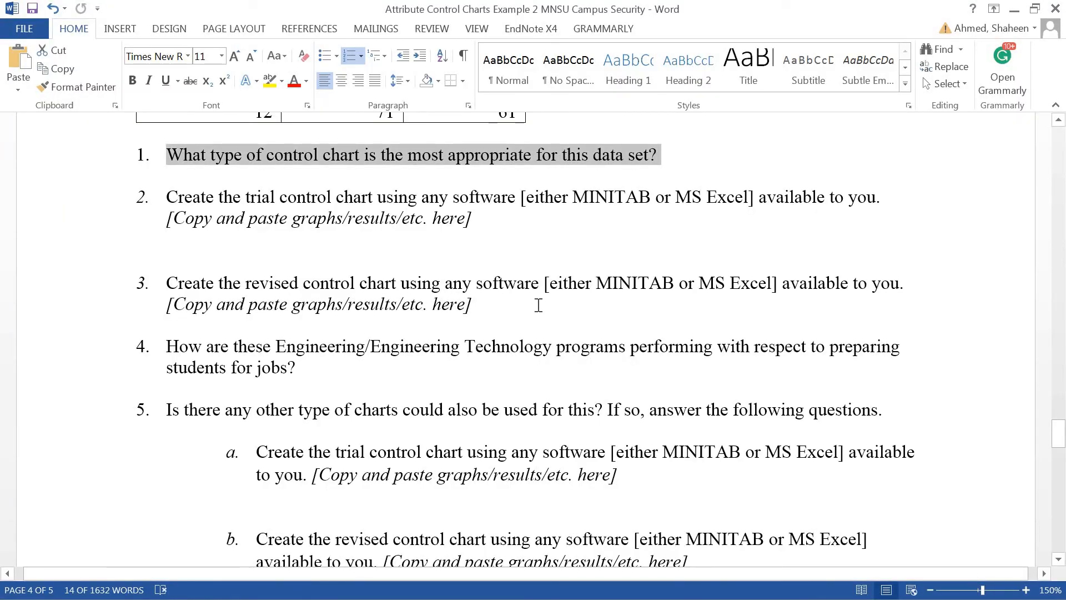
scroll("down", 3)
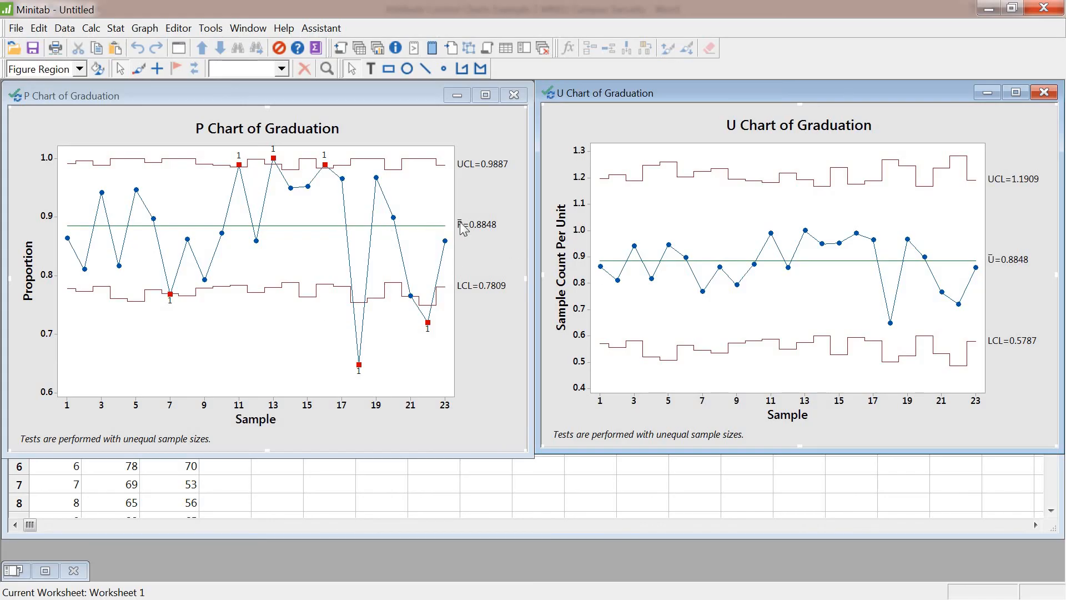
mouse_move(509, 254)
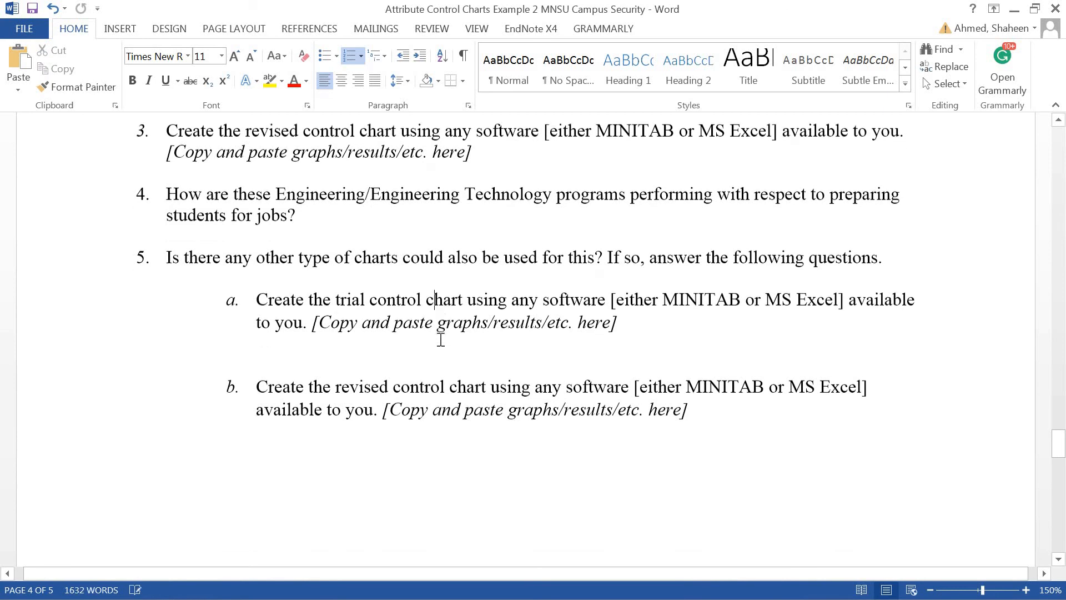
scroll("down", 3)
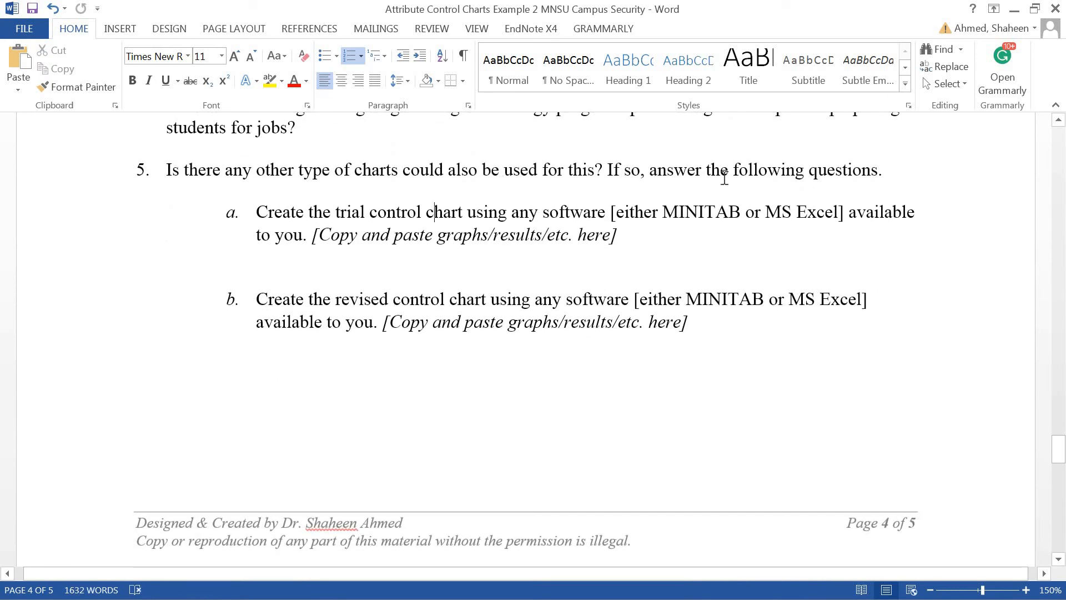
scroll("up", 3)
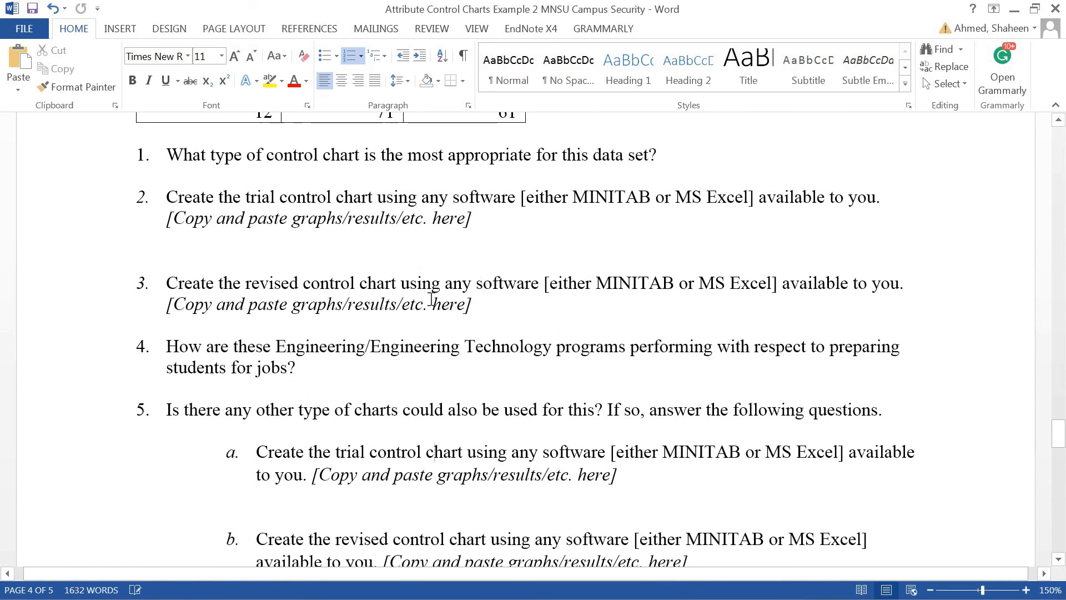
scroll("down", 3)
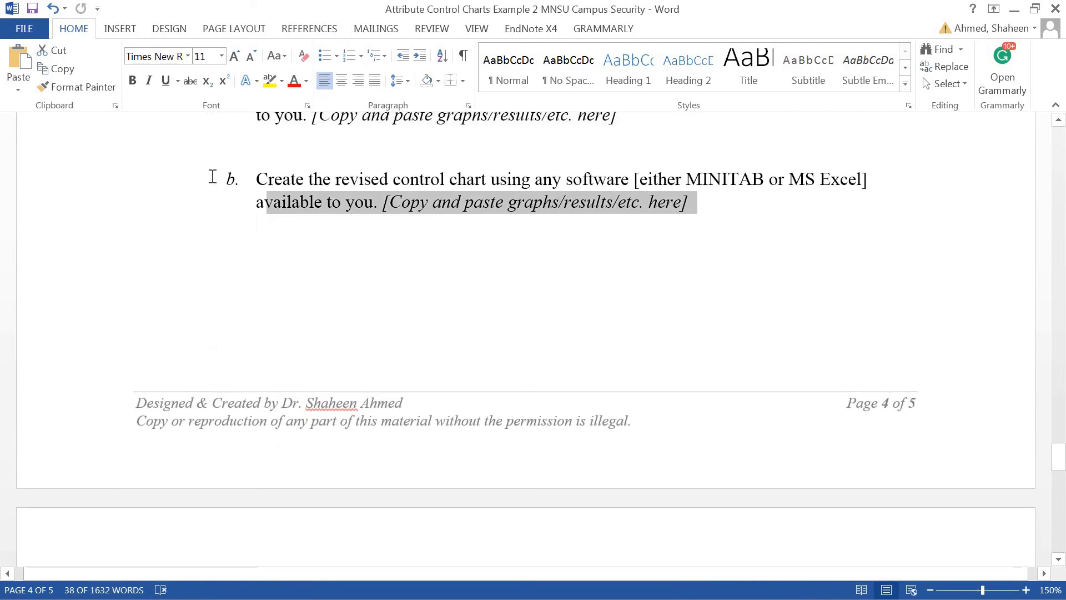
scroll("up", 3)
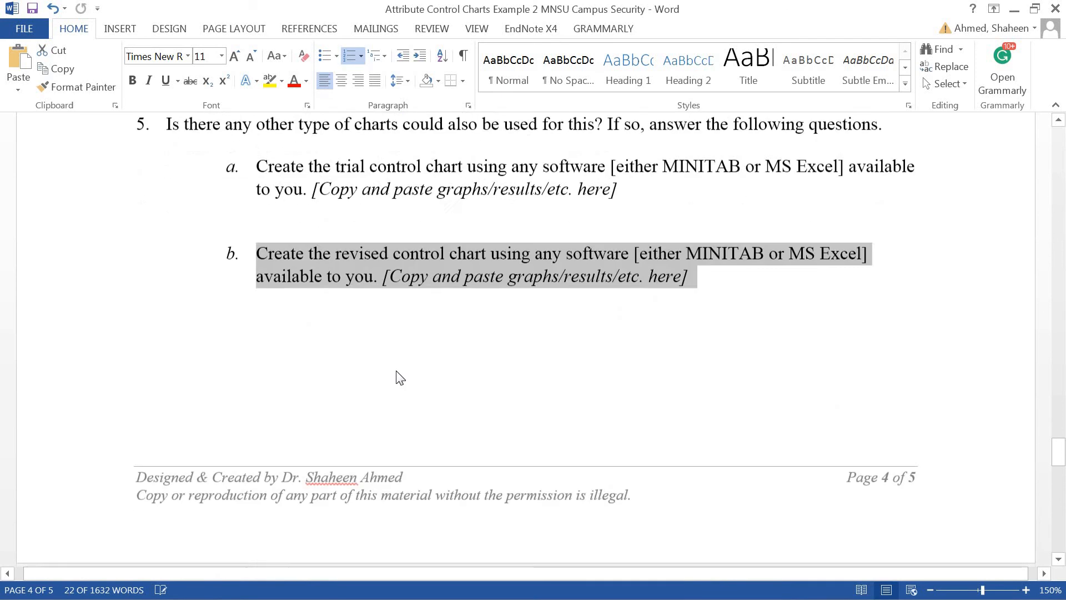
scroll("up", 3)
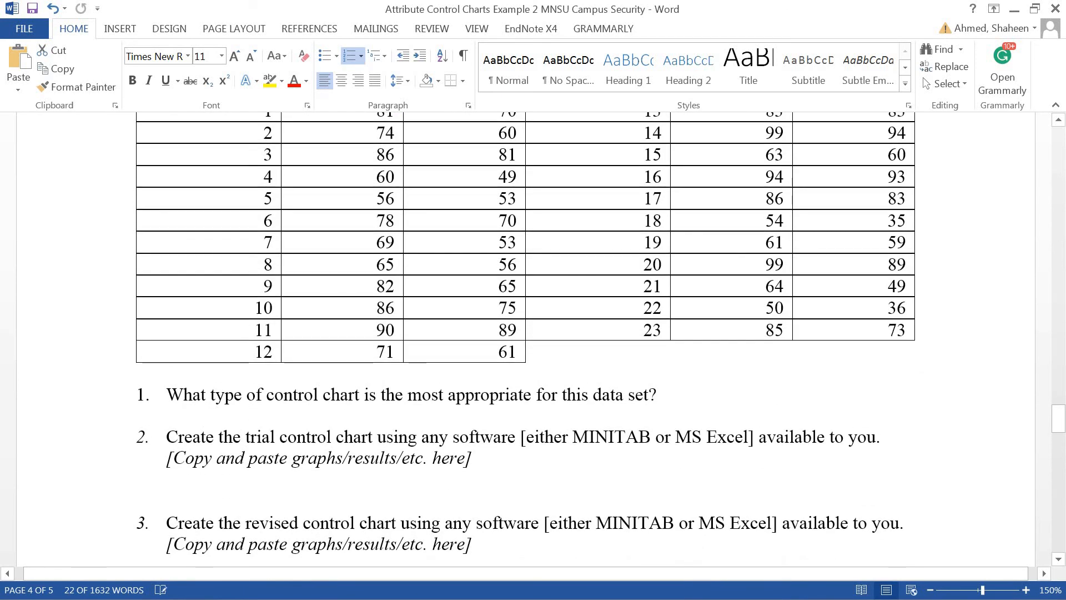